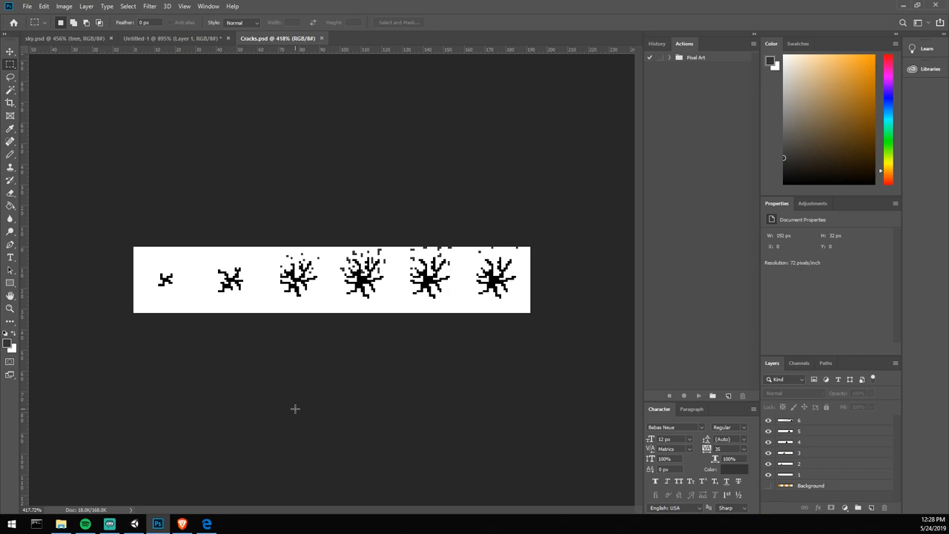
mouse_move(289, 403)
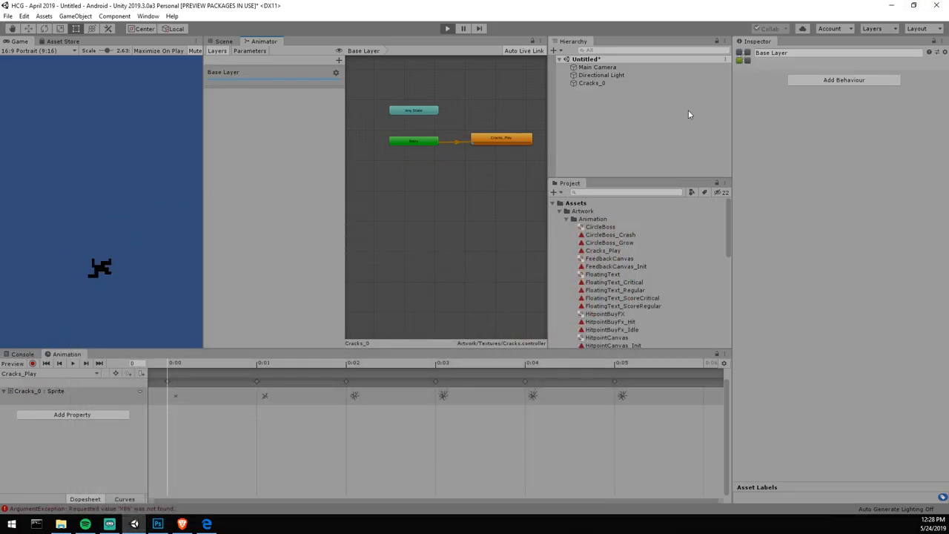
Lower the Cracks_Play state's Speed to 0.1 and bring up the Game scene.
click(501, 138)
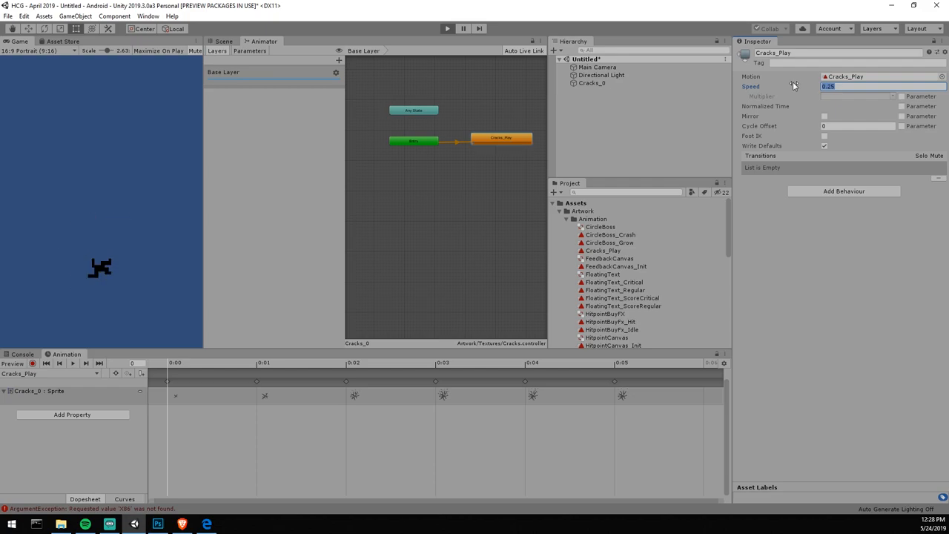
text(0.5)
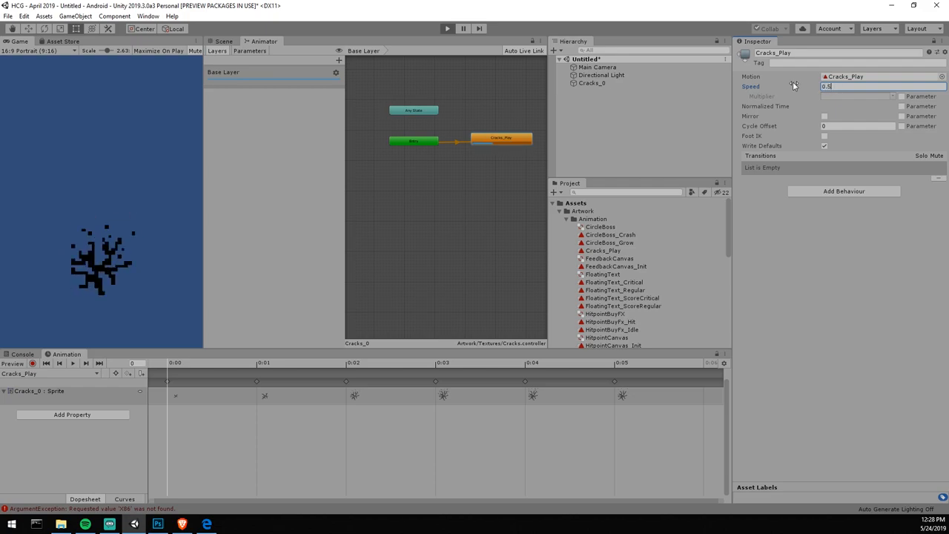
text(0.1)
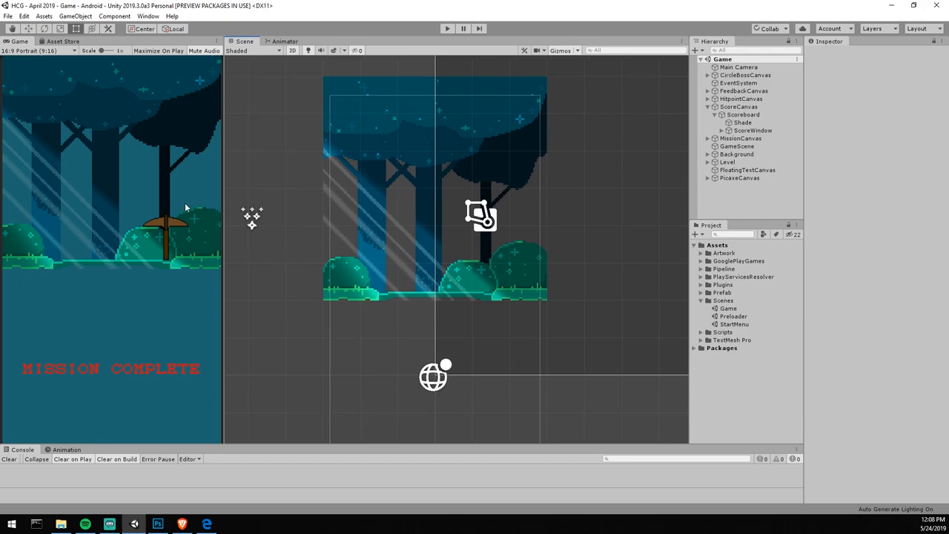
mouse_move(220, 231)
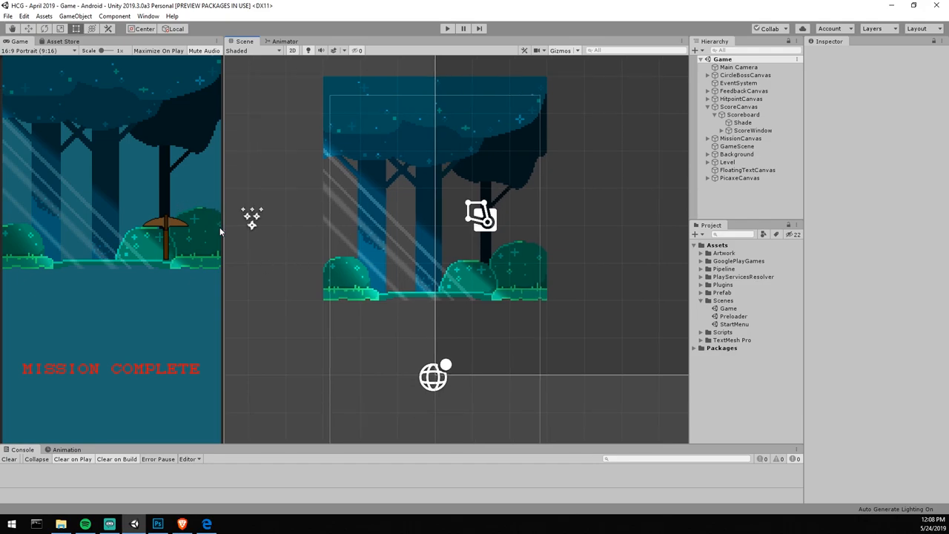
click(158, 525)
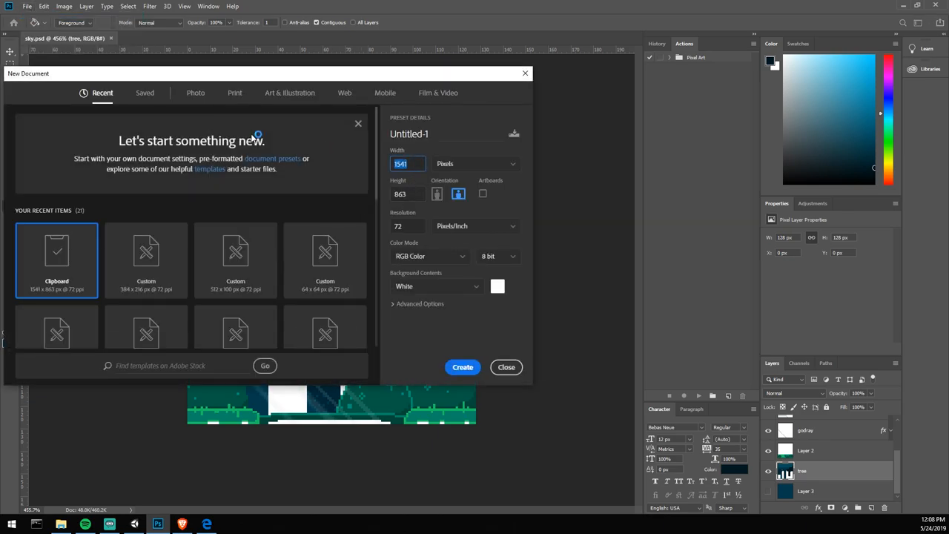
Create the blank square document and pick an orange foreground colour.
click(462, 367)
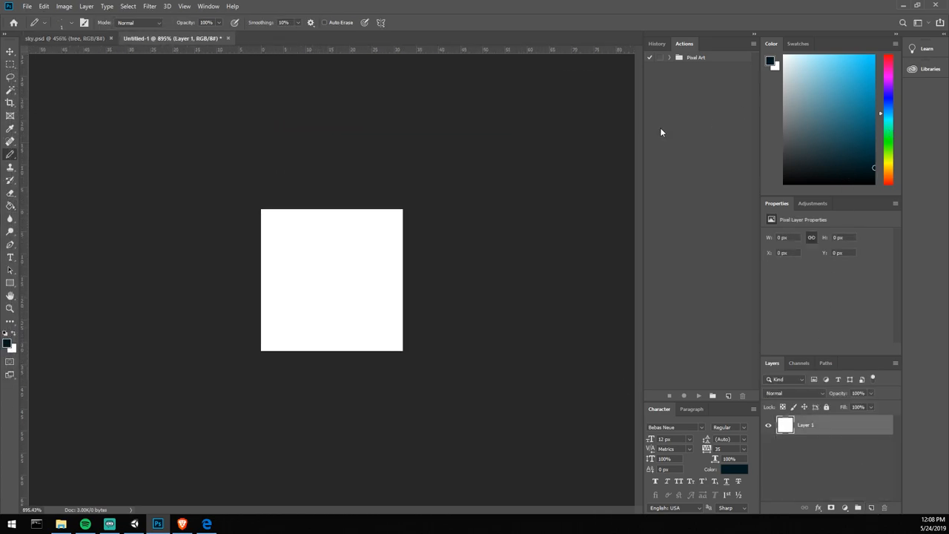
mouse_move(745, 152)
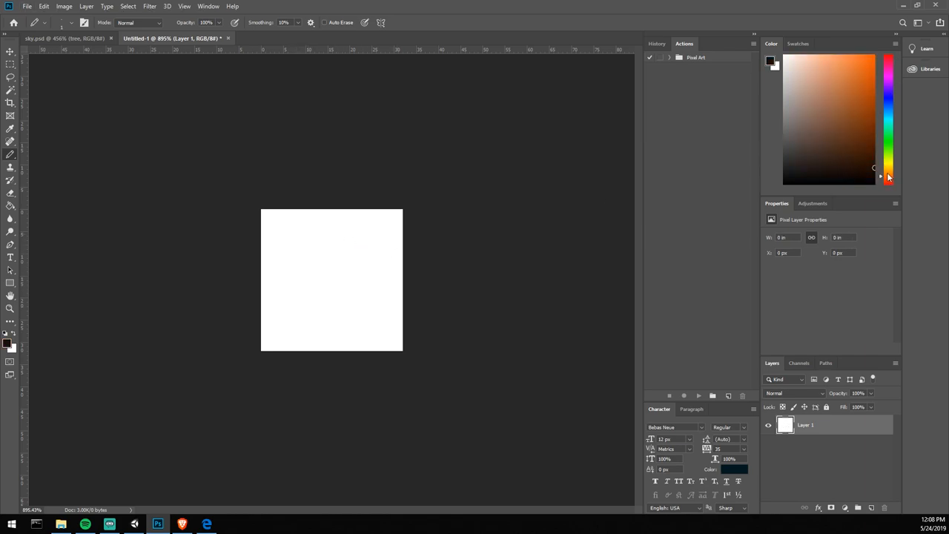
drag(300, 310, 356, 250)
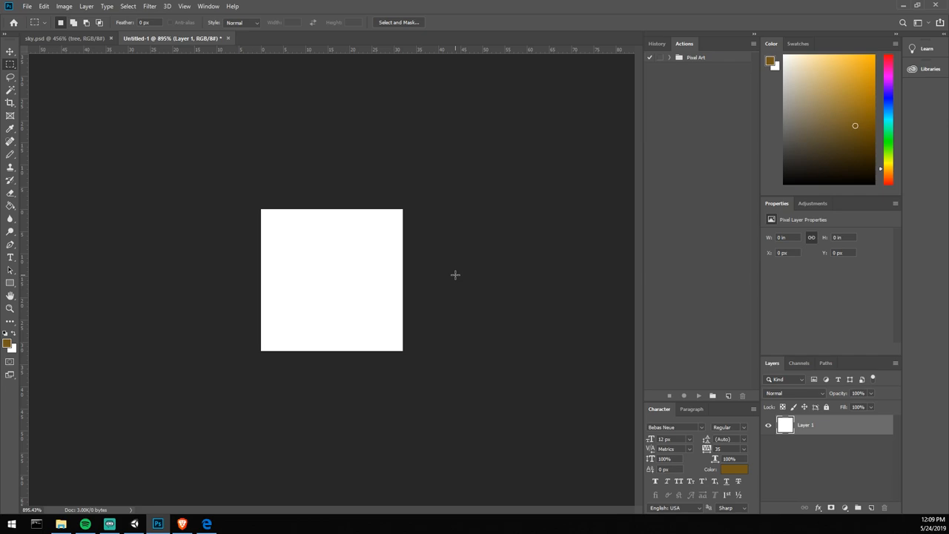
mouse_move(188, 81)
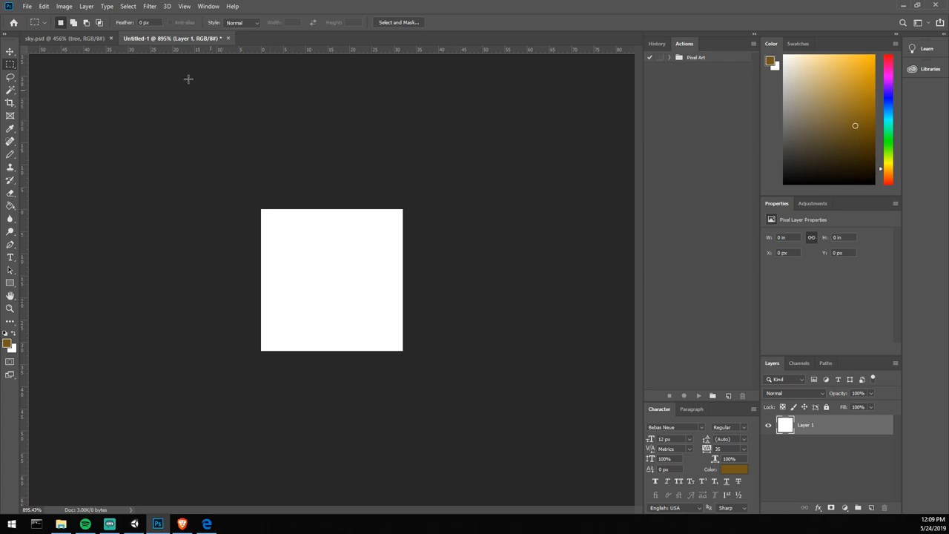
click(26, 6)
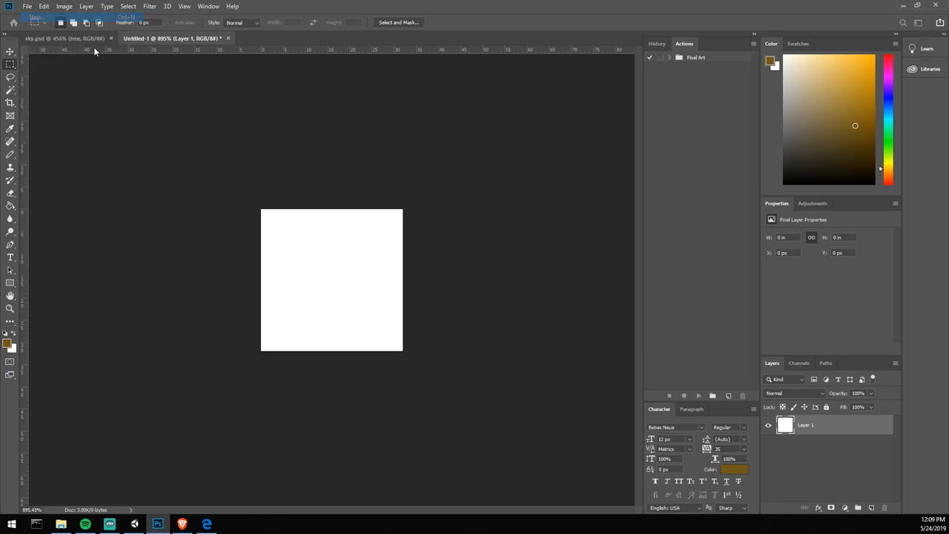
Create a second blank document sized 192 × 32 pixels for the sprite strip.
click(27, 6)
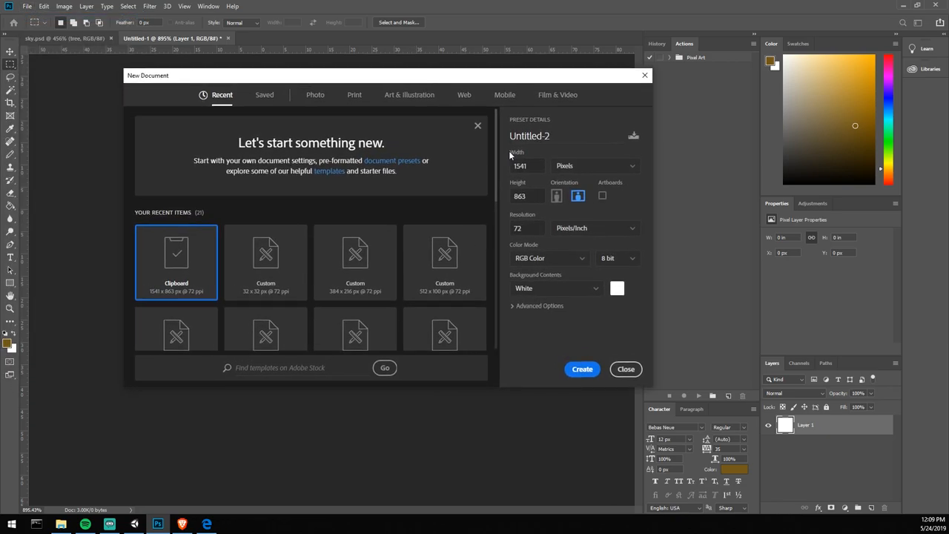
click(527, 166)
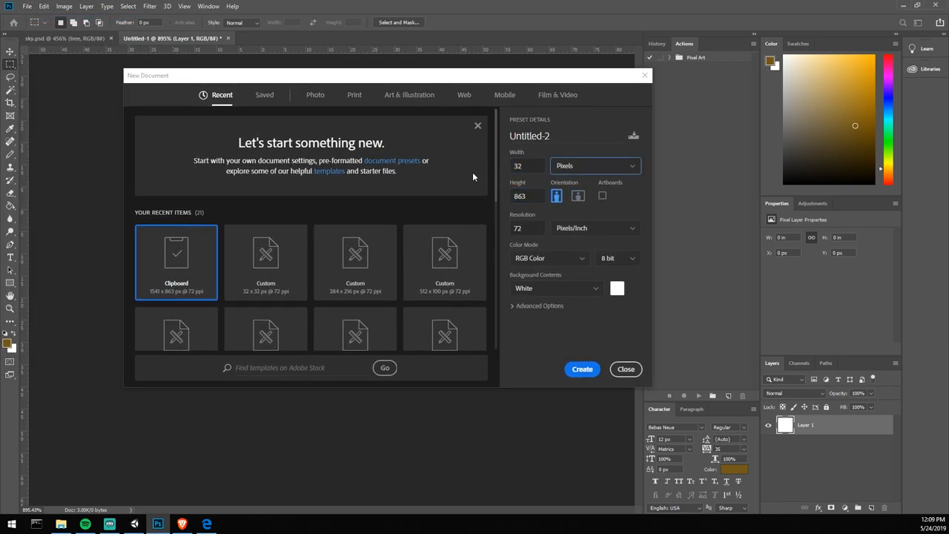
text(32)
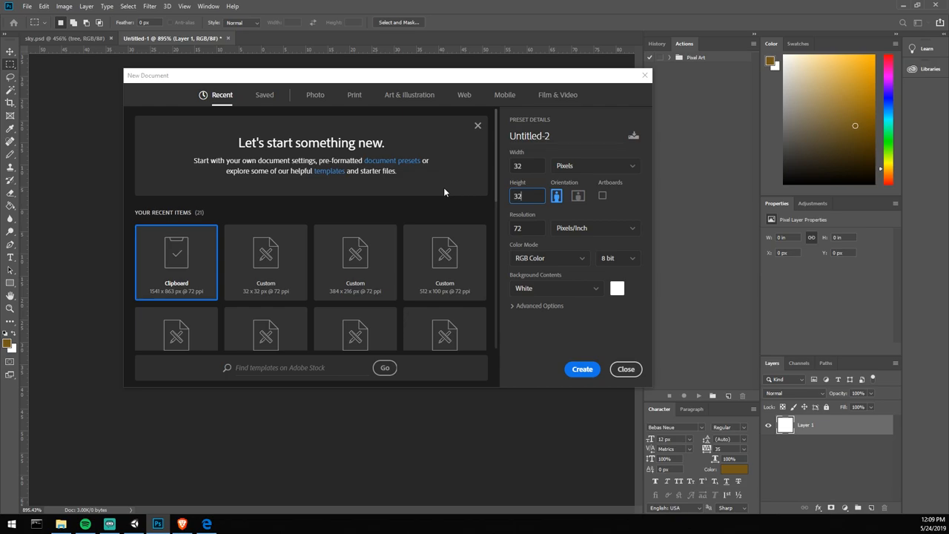
click(526, 166)
text(192)
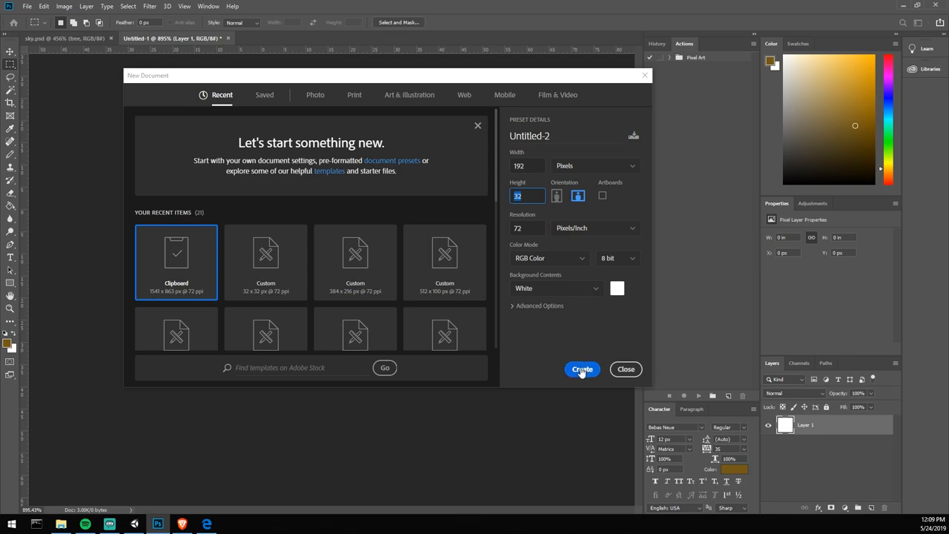
click(581, 369)
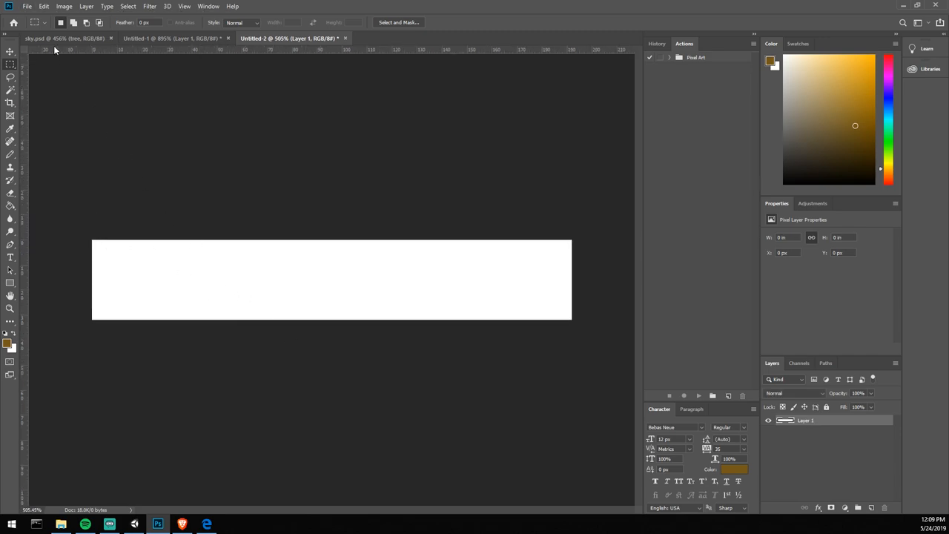
Set the Units & Rulers preferences to measure in pixels and confirm.
click(36, 22)
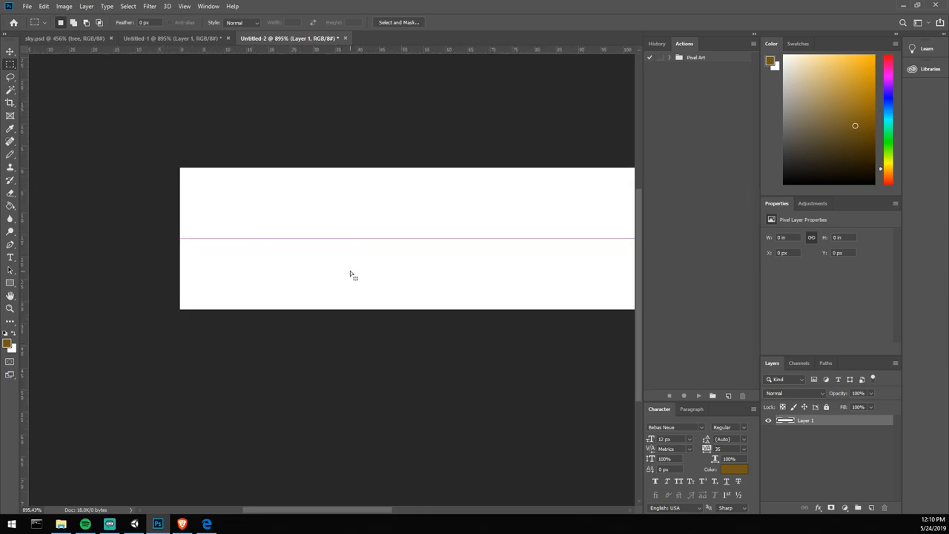
click(27, 6)
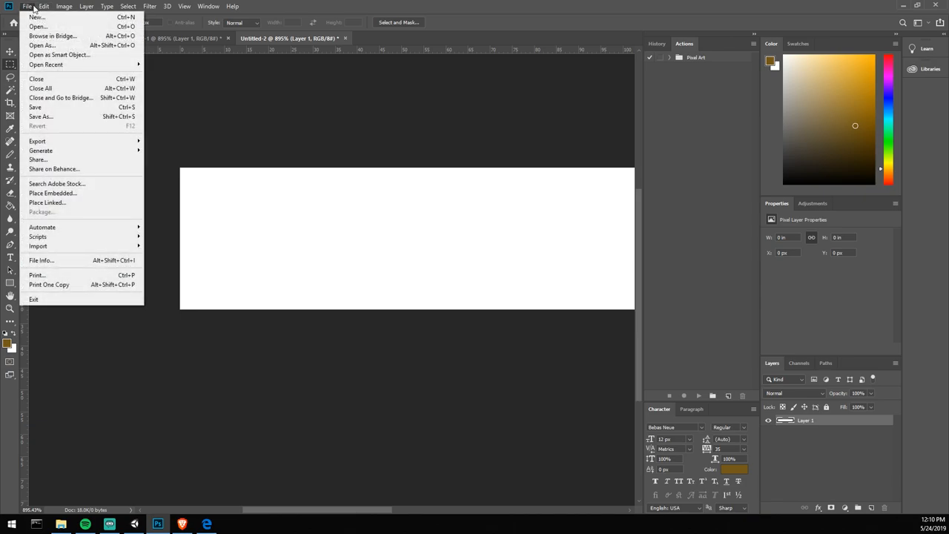
click(45, 6)
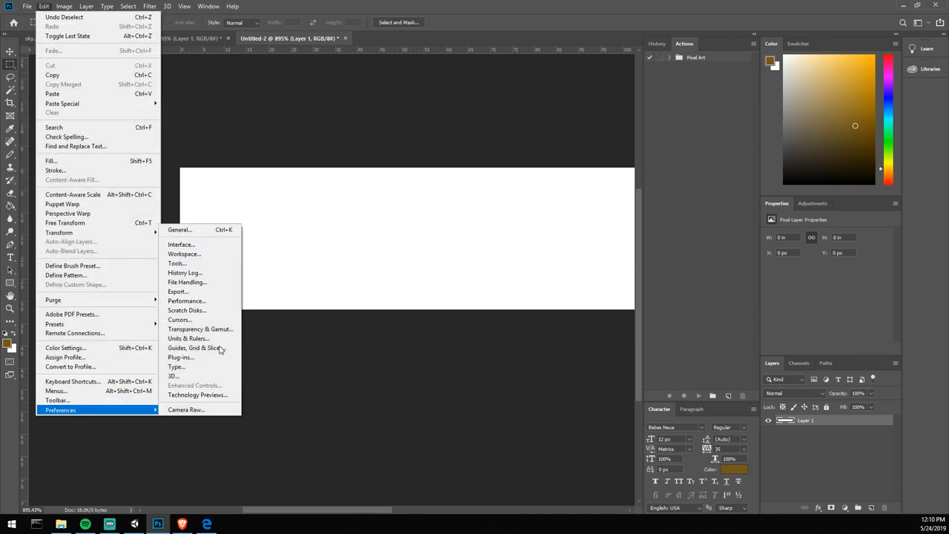
click(188, 338)
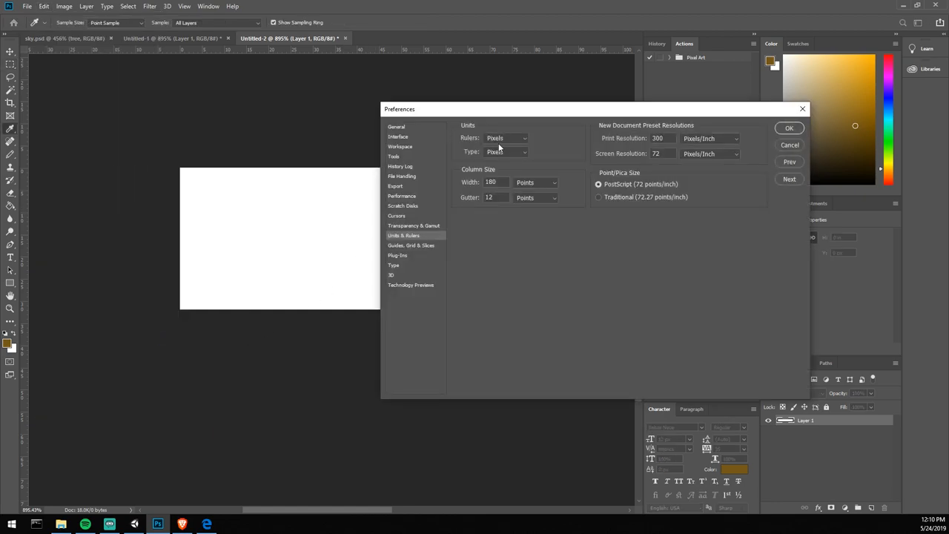
mouse_move(799, 132)
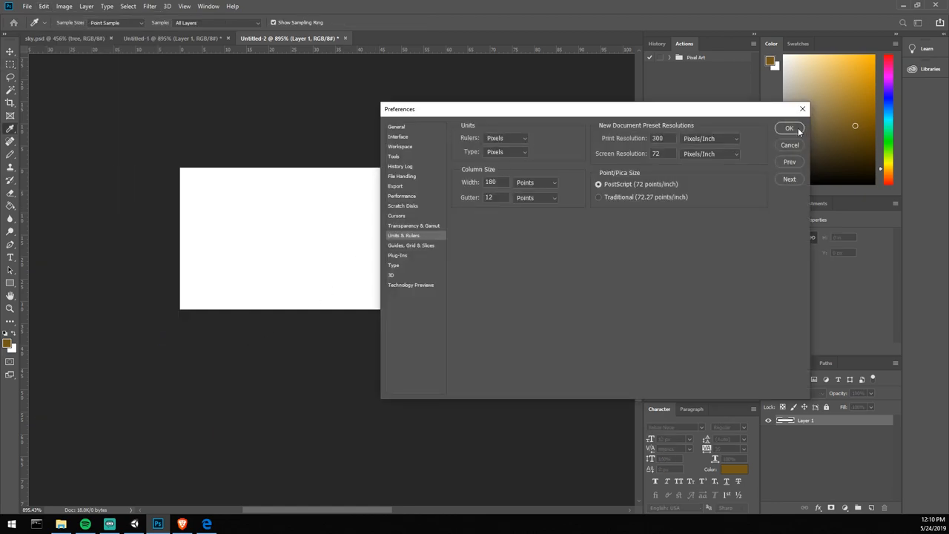
click(789, 127)
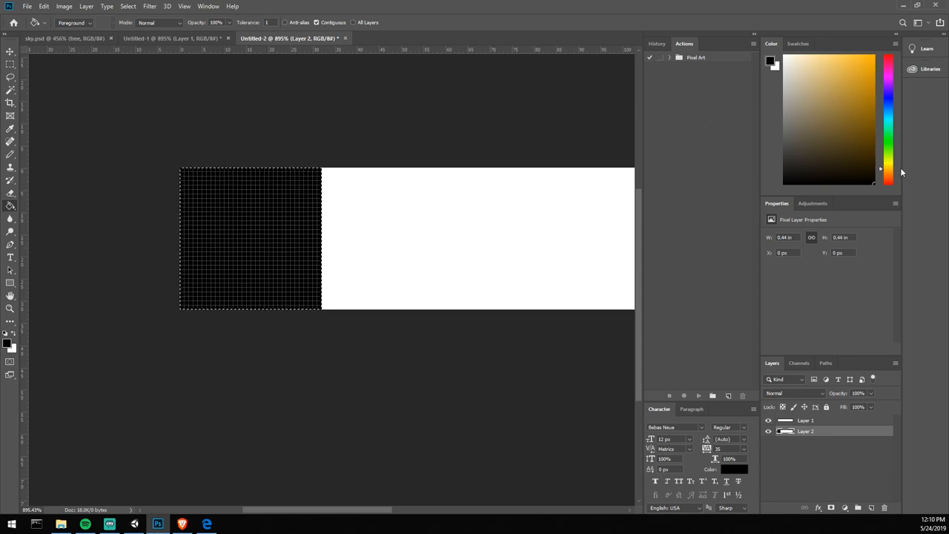
Fill alternating 32 px squares with orange along the strip and add an empty layer.
click(820, 145)
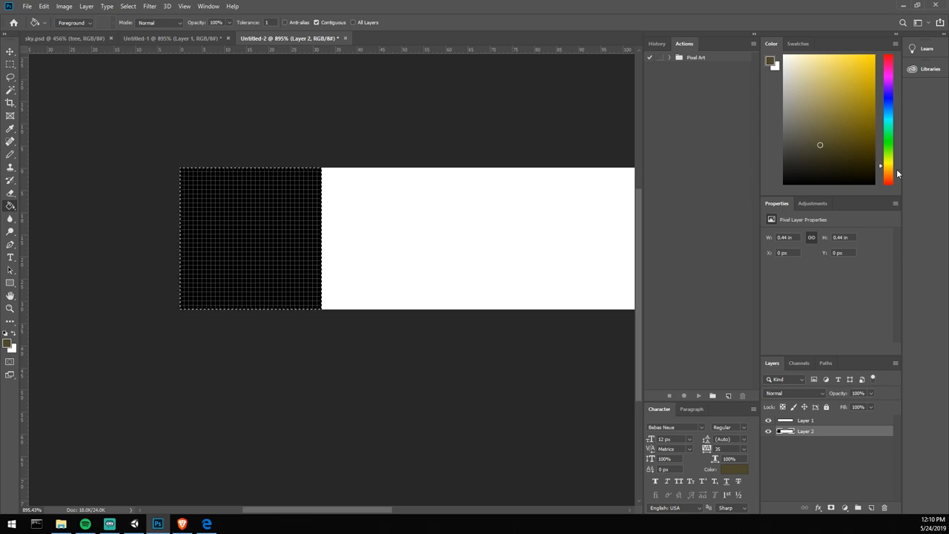
click(851, 113)
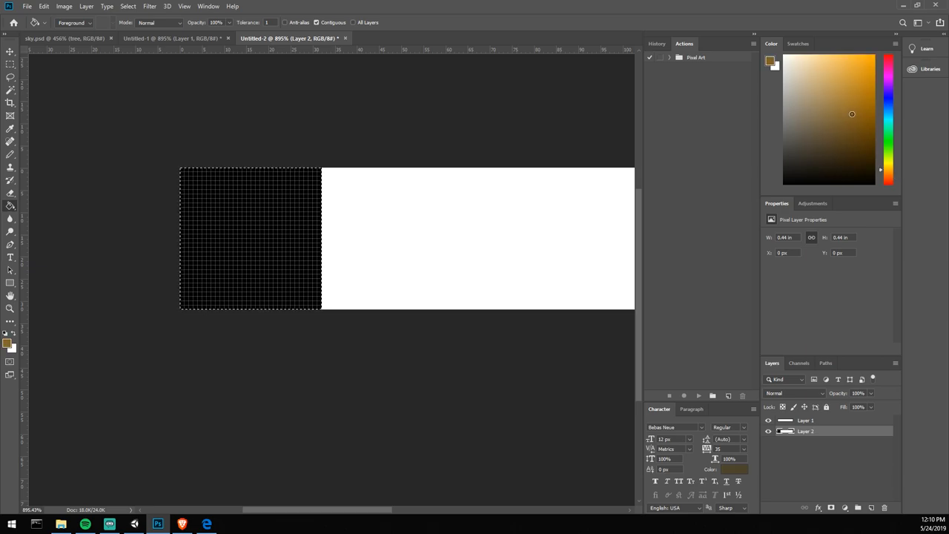
click(872, 71)
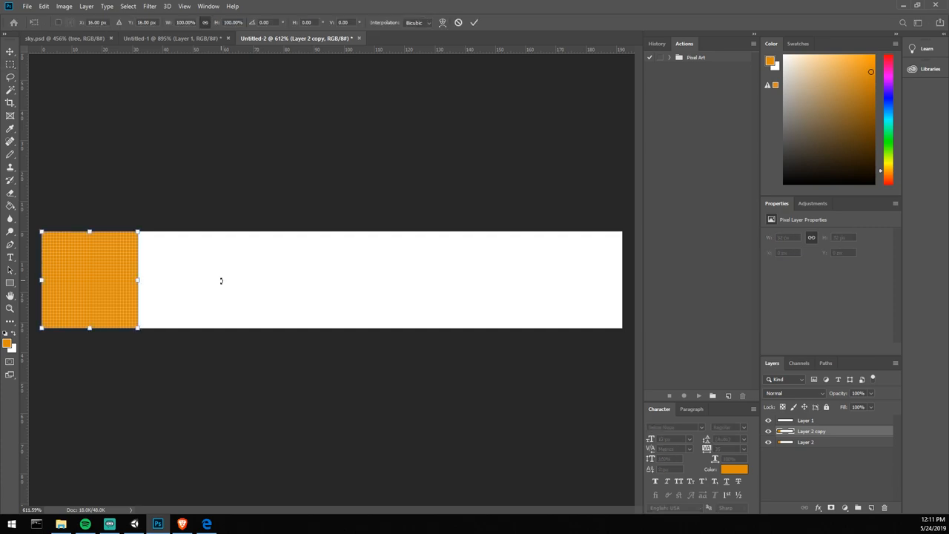
drag(89, 281, 258, 280)
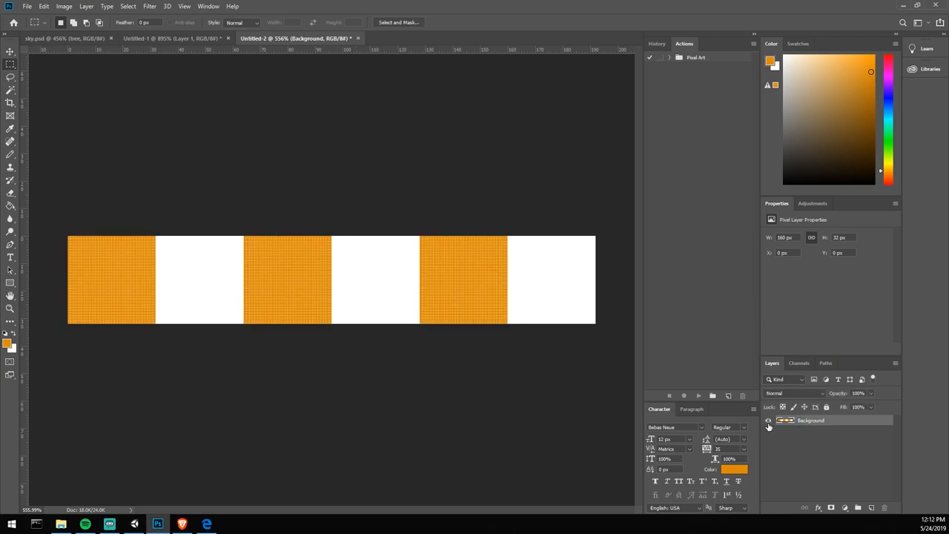
click(769, 421)
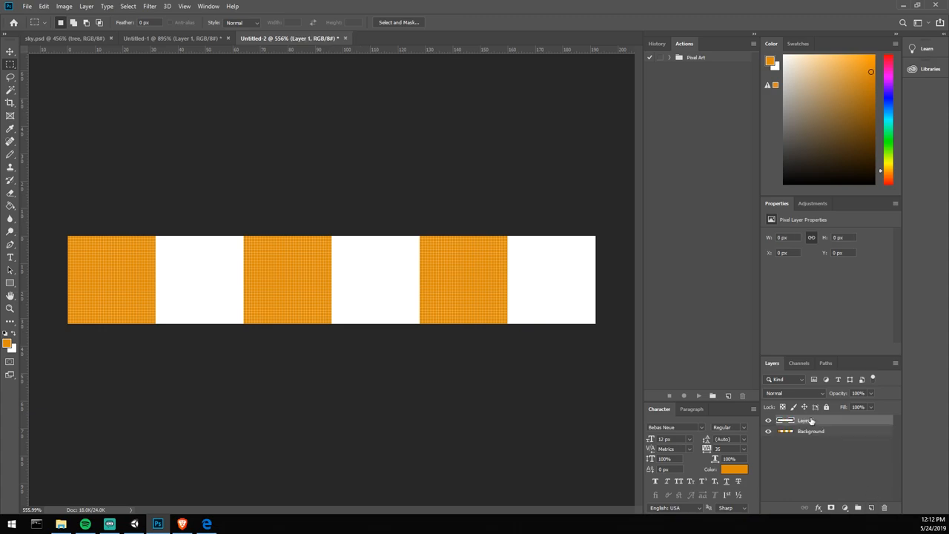
Rename the new layer and draw a small black pixel crack in frame one.
double_click(804, 421)
text(1)
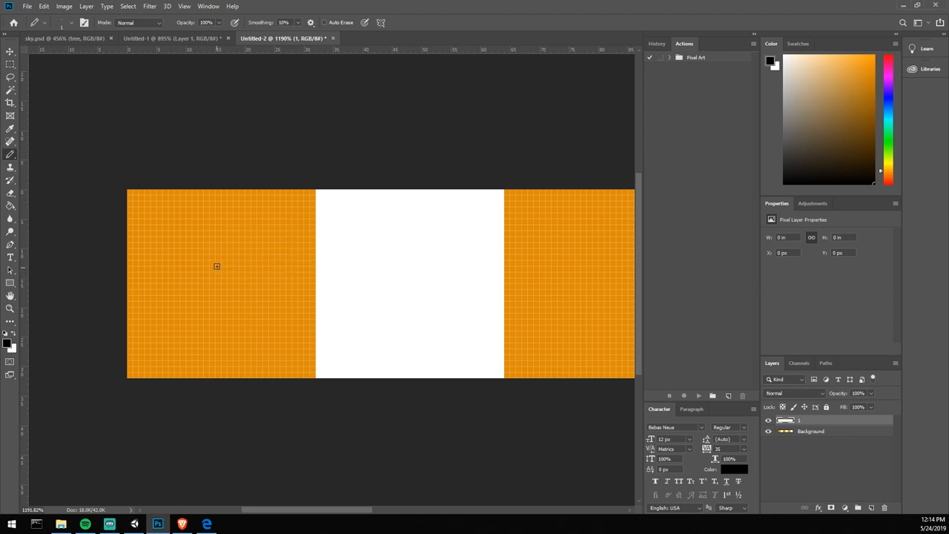
mouse_move(217, 266)
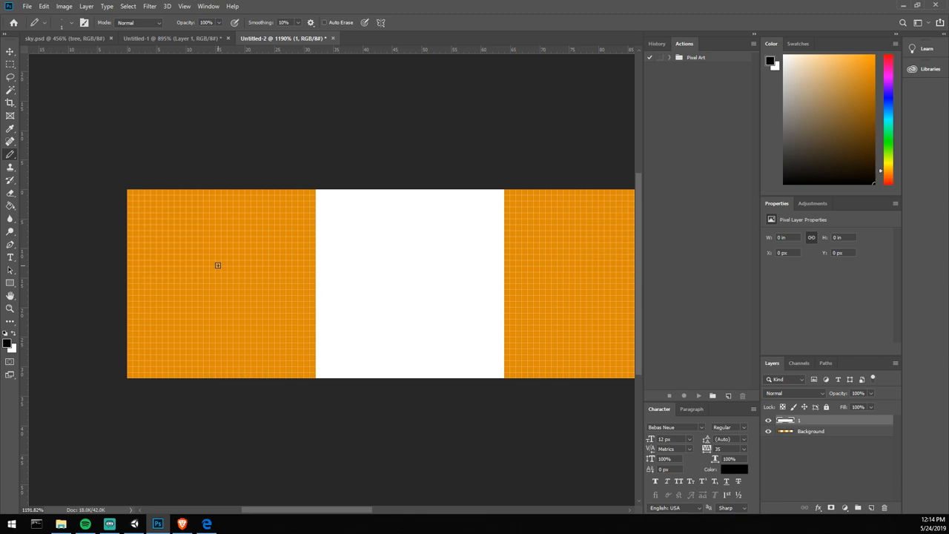
mouse_move(225, 290)
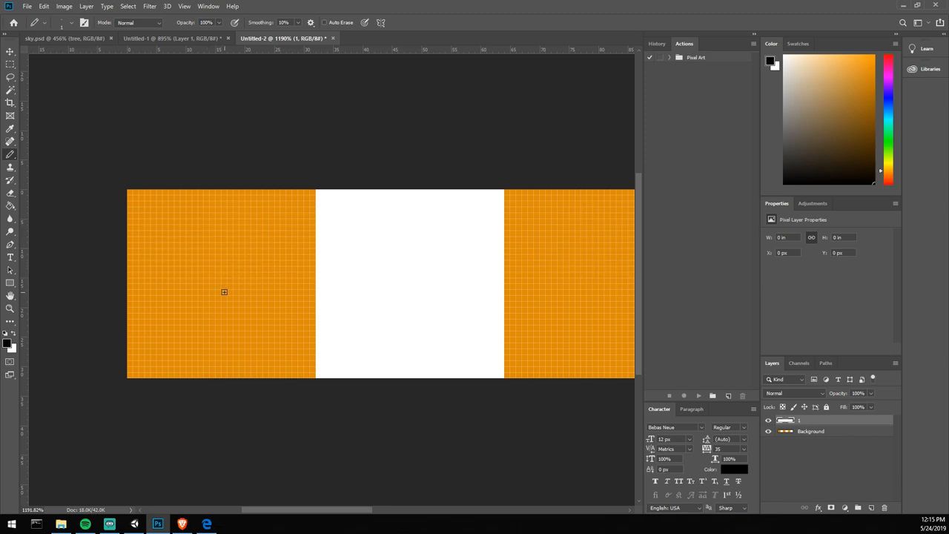
mouse_move(222, 294)
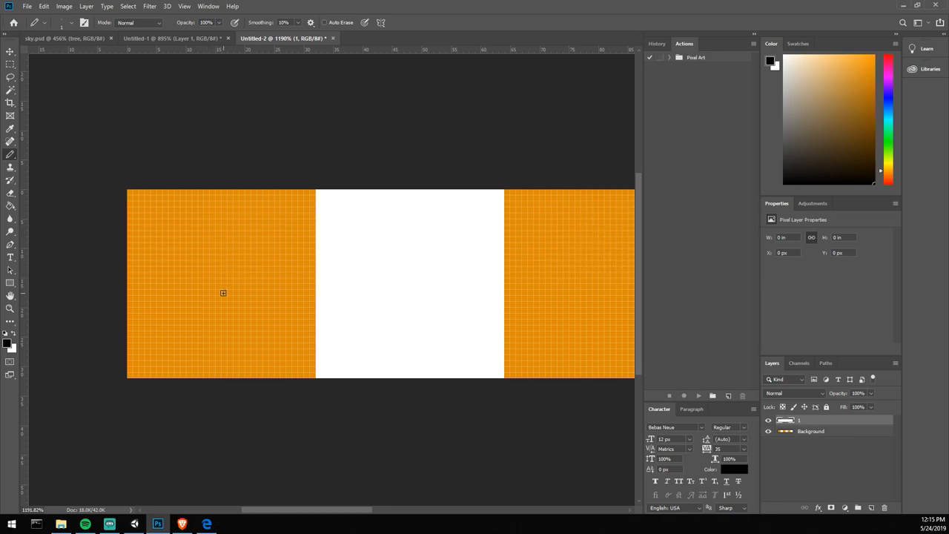
mouse_move(215, 278)
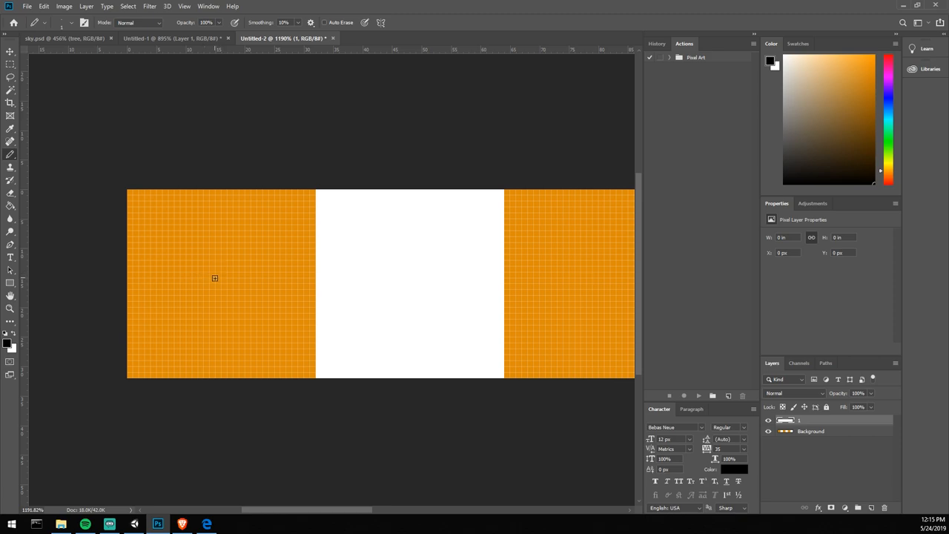
click(218, 284)
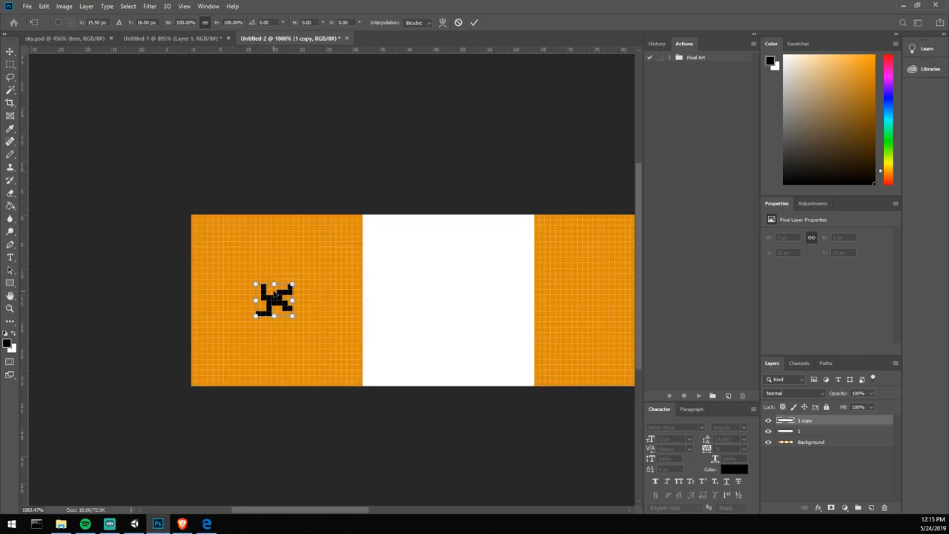
Move the copied crack into the second frame and extend it into a larger crack.
drag(274, 300, 355, 300)
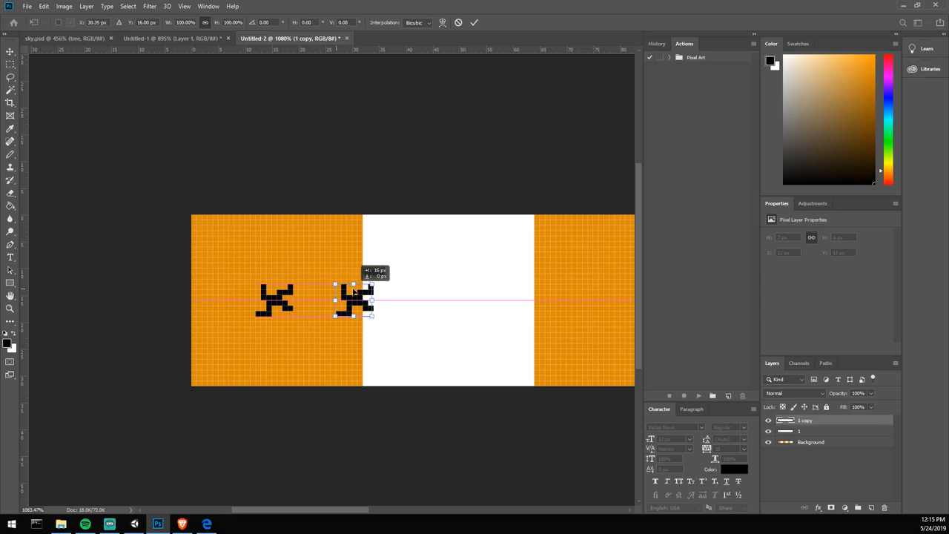
drag(353, 299, 448, 299)
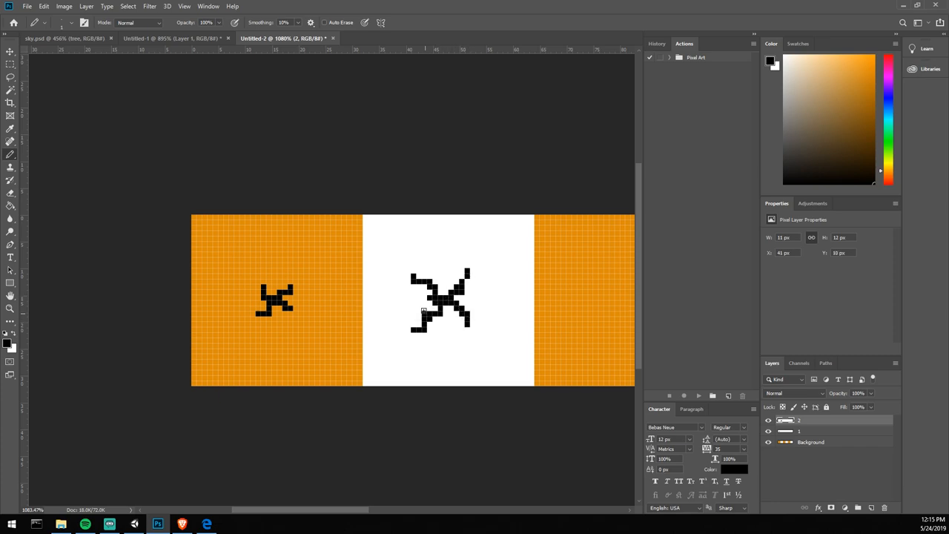
click(438, 312)
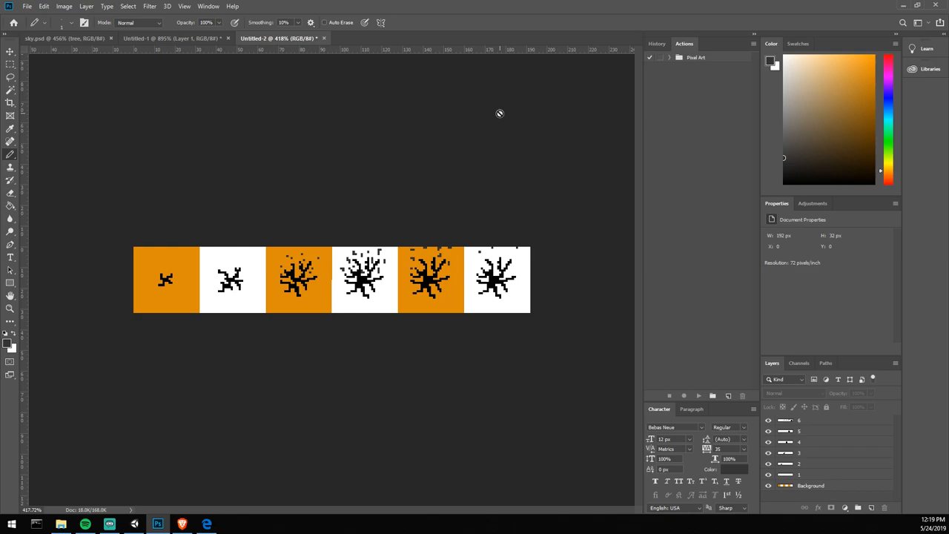
mouse_move(558, 192)
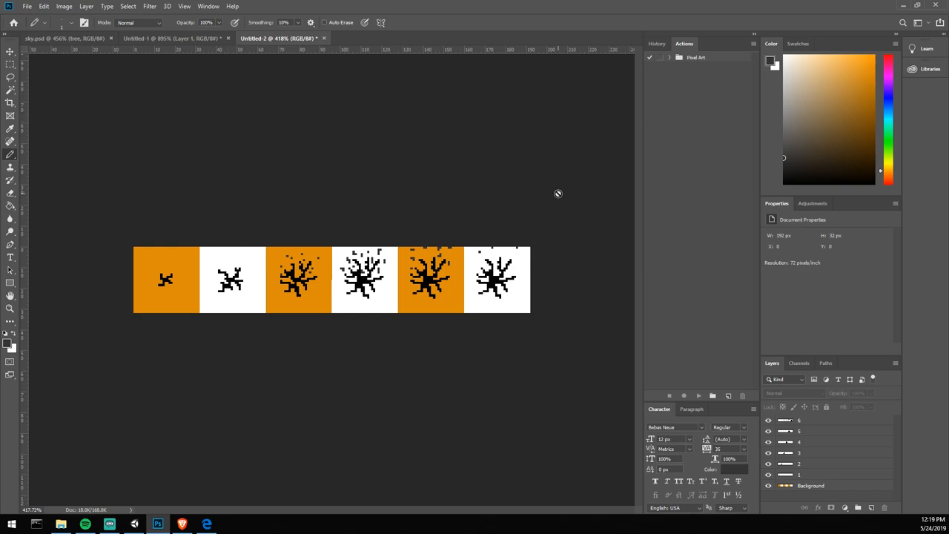
mouse_move(768, 501)
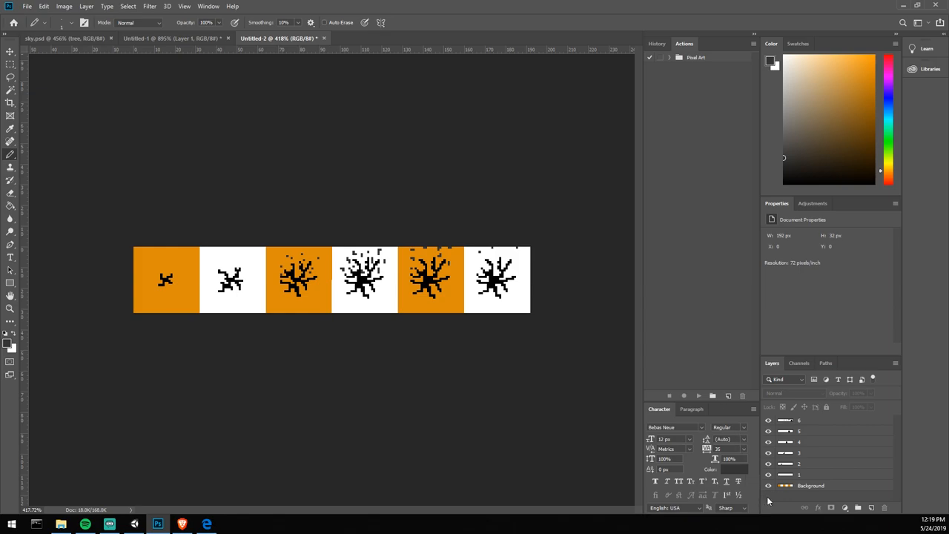
mouse_move(768, 486)
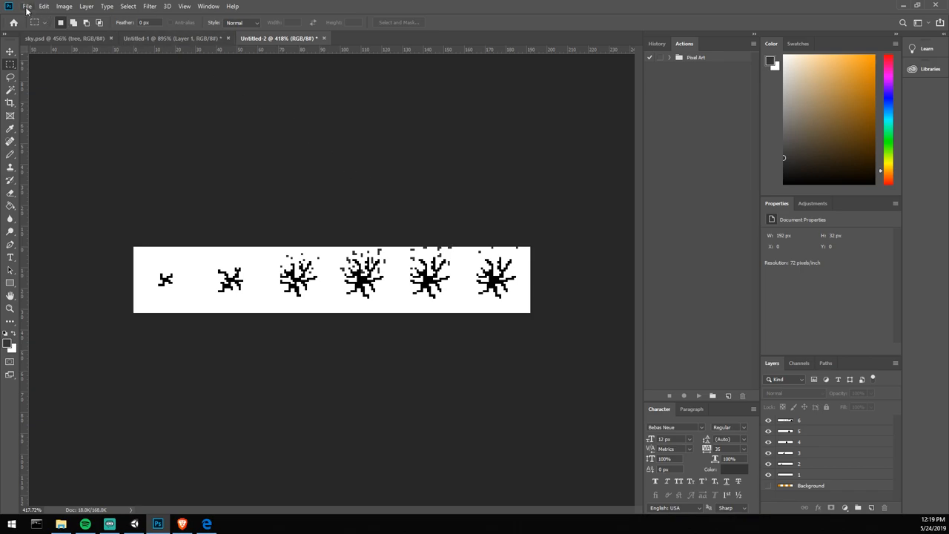
Save the crack sheet into HCG - April 2019 > Assets > Artwork > Textures.
click(26, 6)
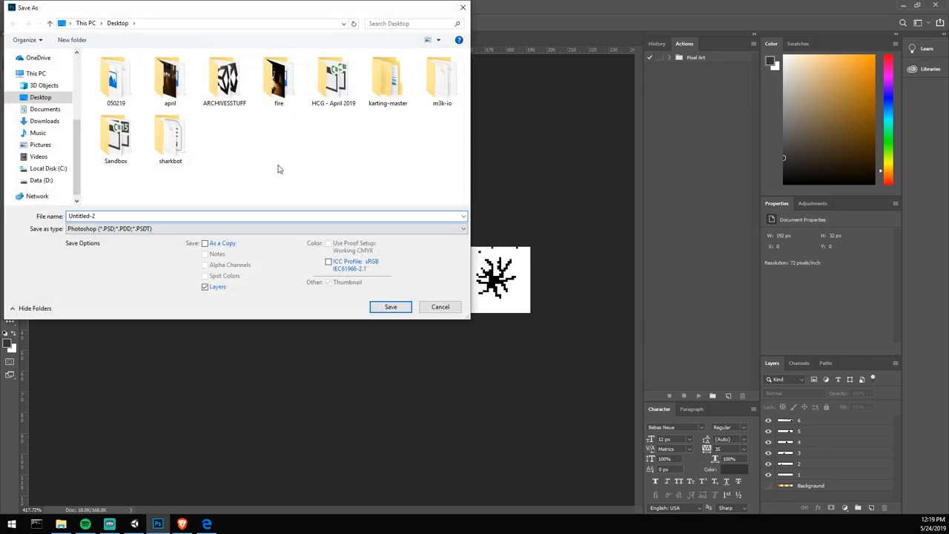
double_click(332, 77)
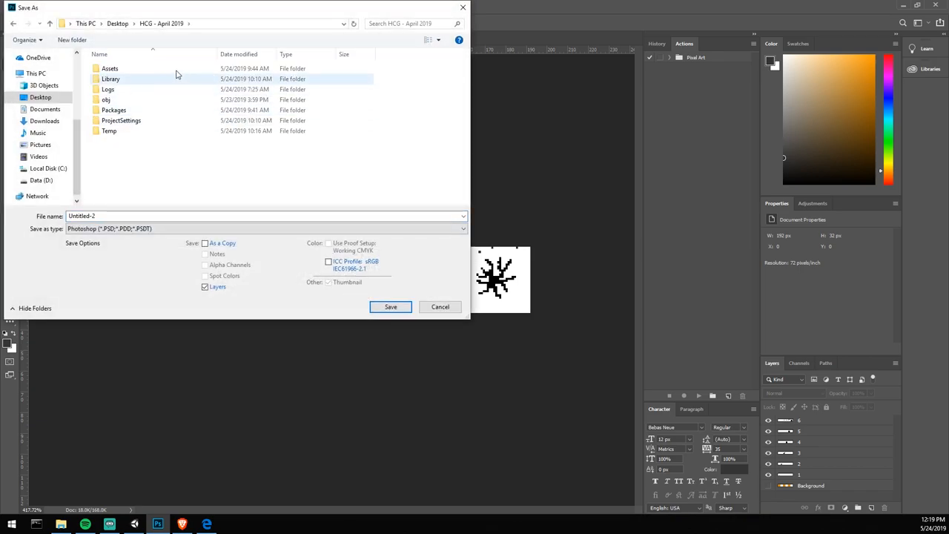
double_click(110, 68)
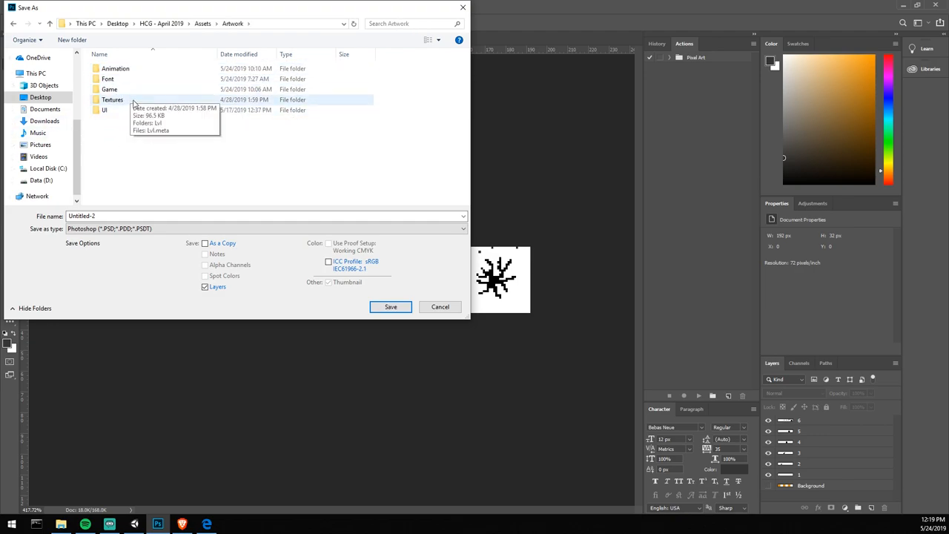
double_click(112, 99)
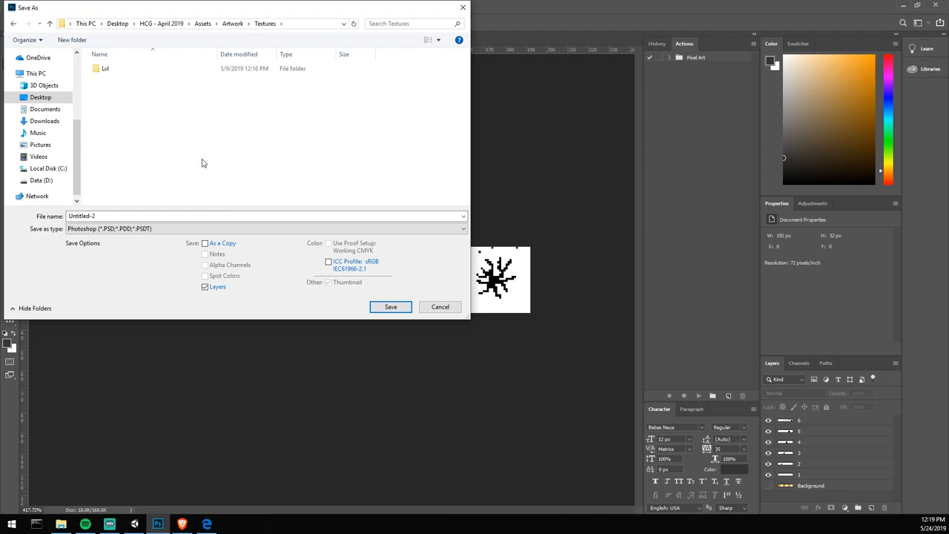
click(267, 216)
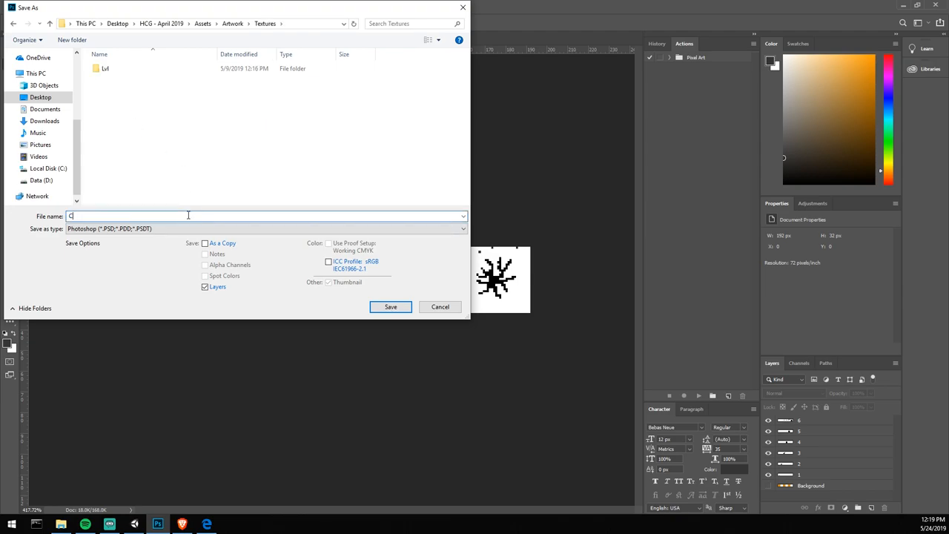
click(391, 306)
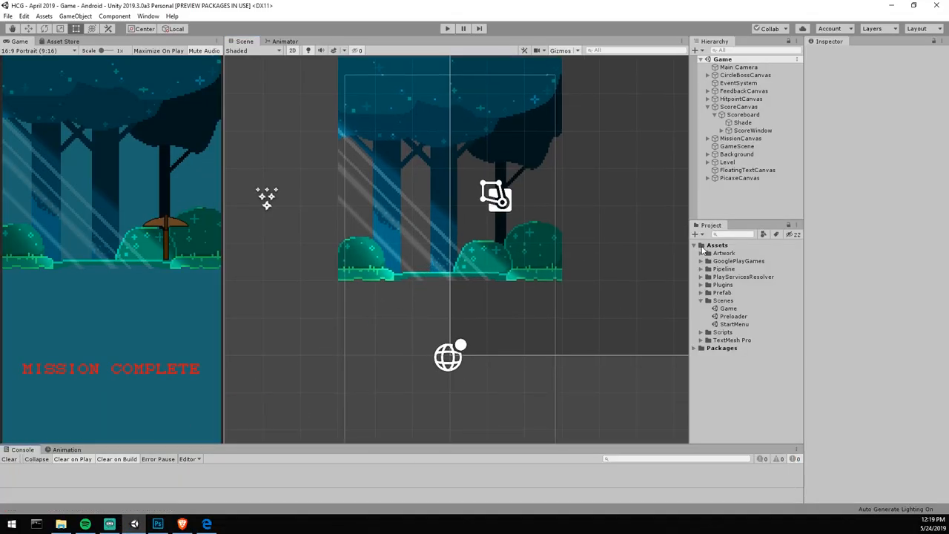
Locate and select the Cracks texture in the Artwork Textures folder.
click(707, 252)
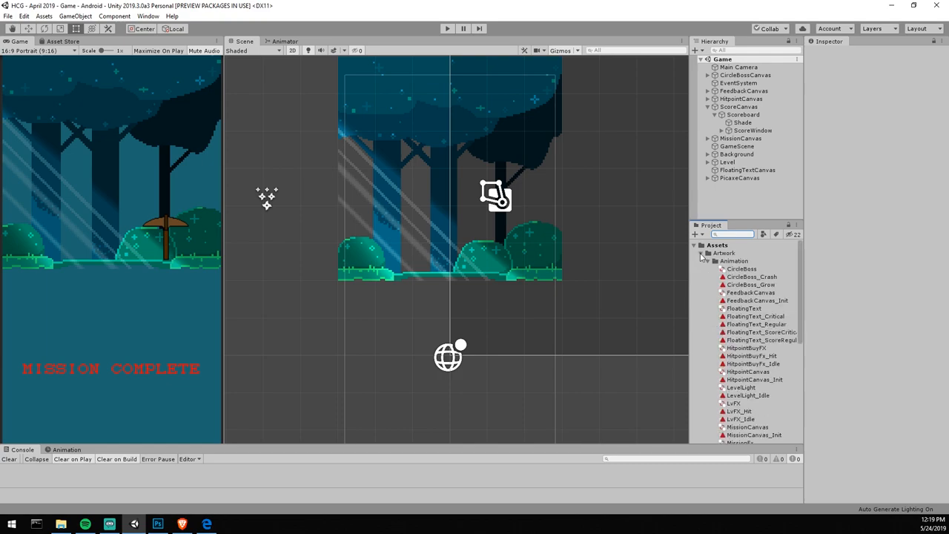
click(701, 261)
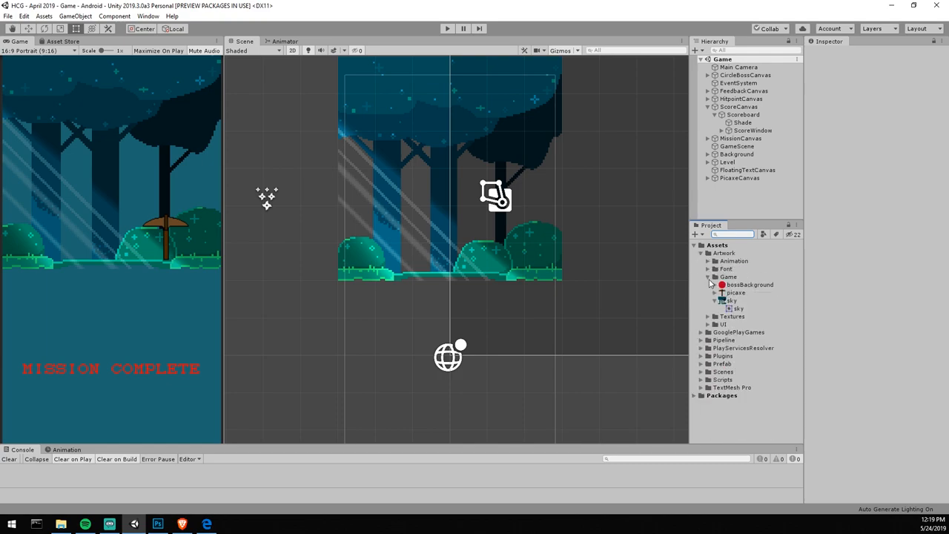
click(733, 284)
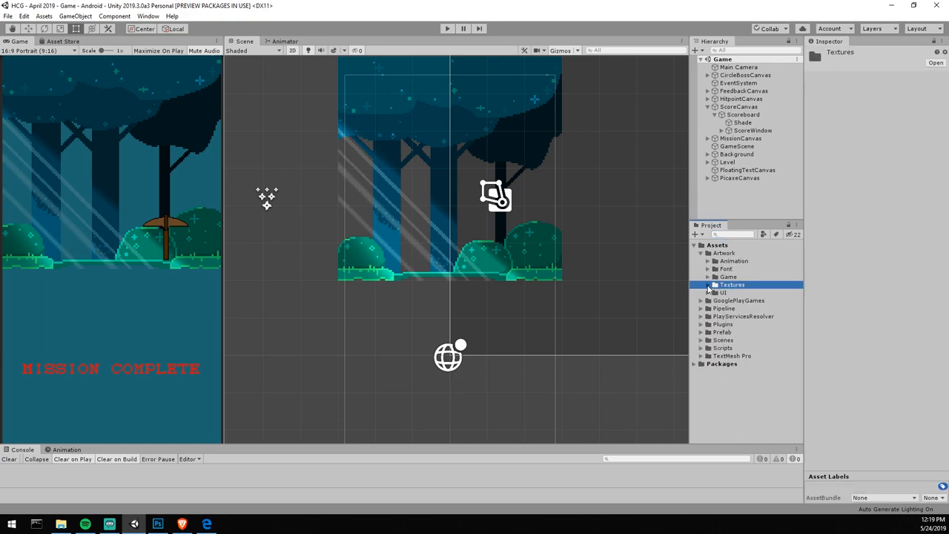
click(735, 299)
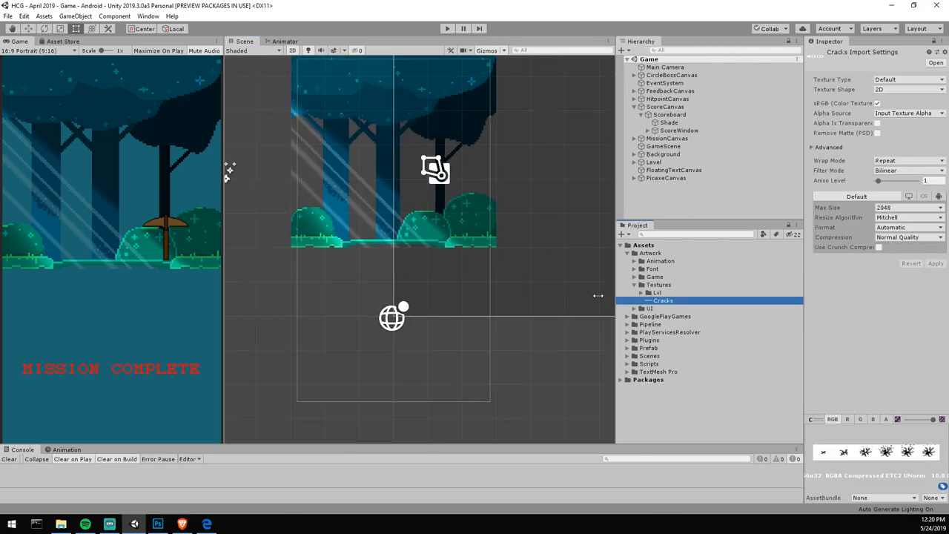
Import Cracks as Sprite (2D and UI), Multiple mode, with Point filter mode applied.
click(908, 80)
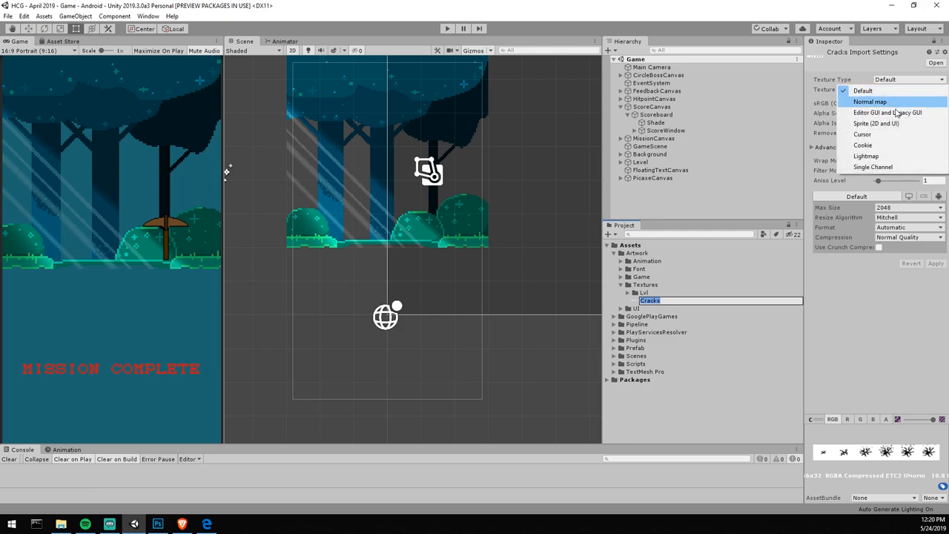
click(876, 123)
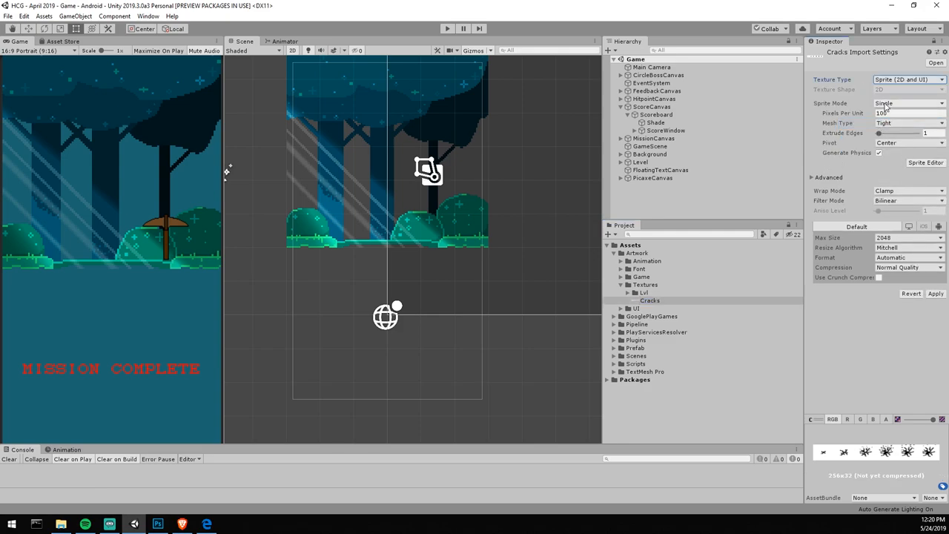
click(908, 104)
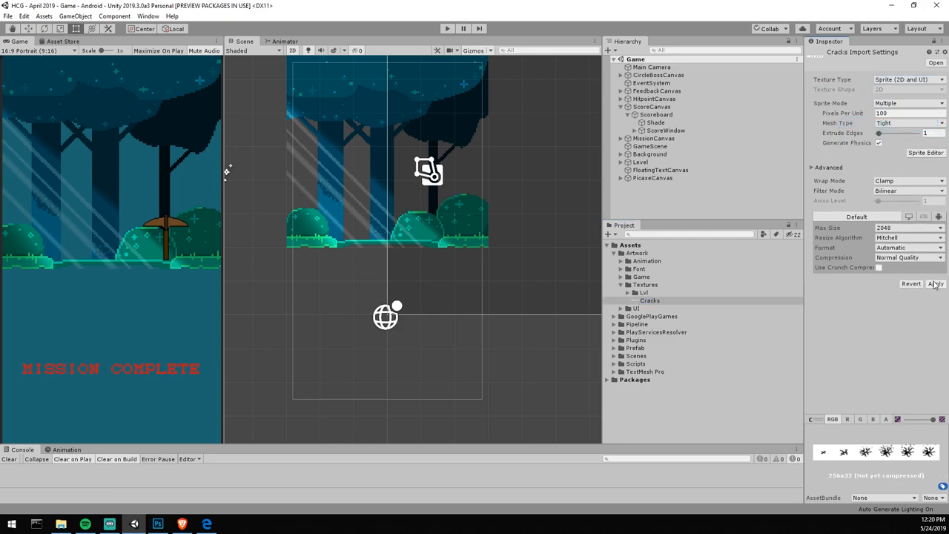
click(936, 284)
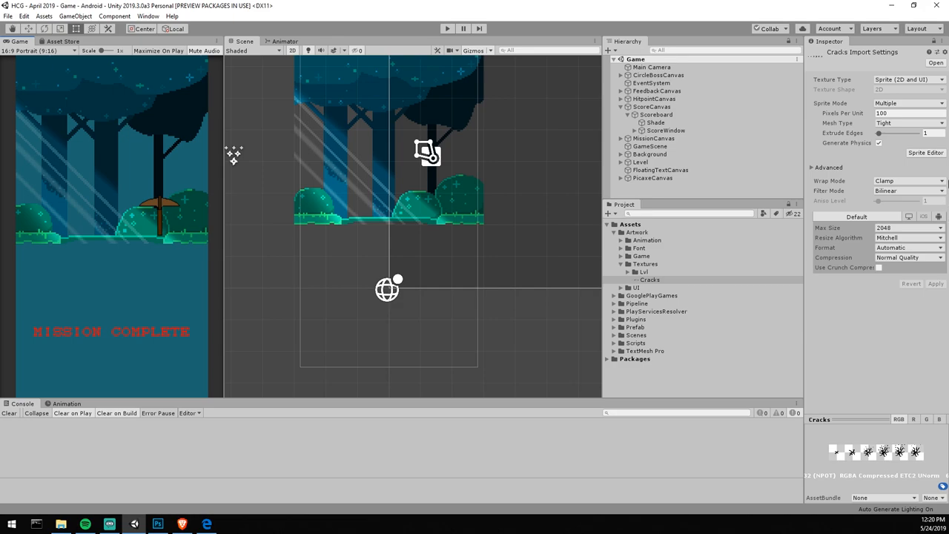
mouse_move(915, 156)
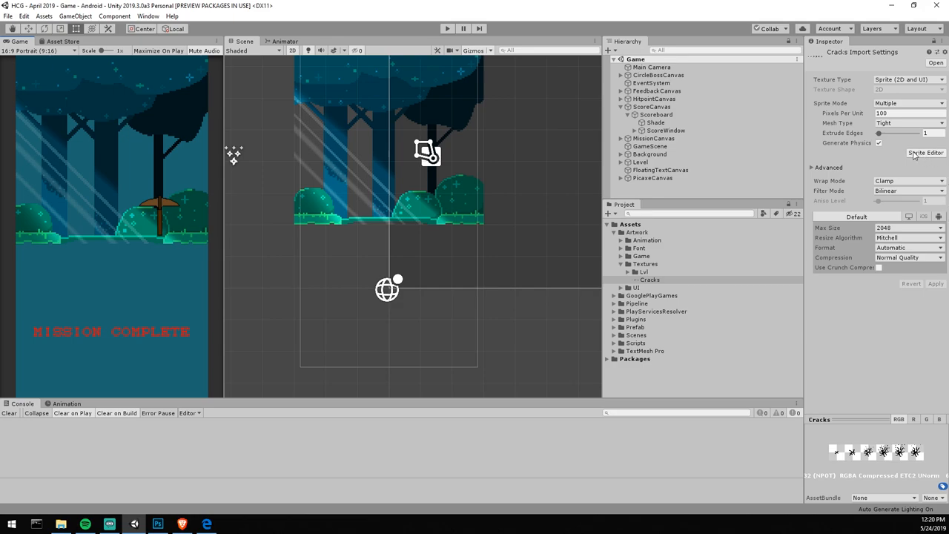
mouse_move(925, 162)
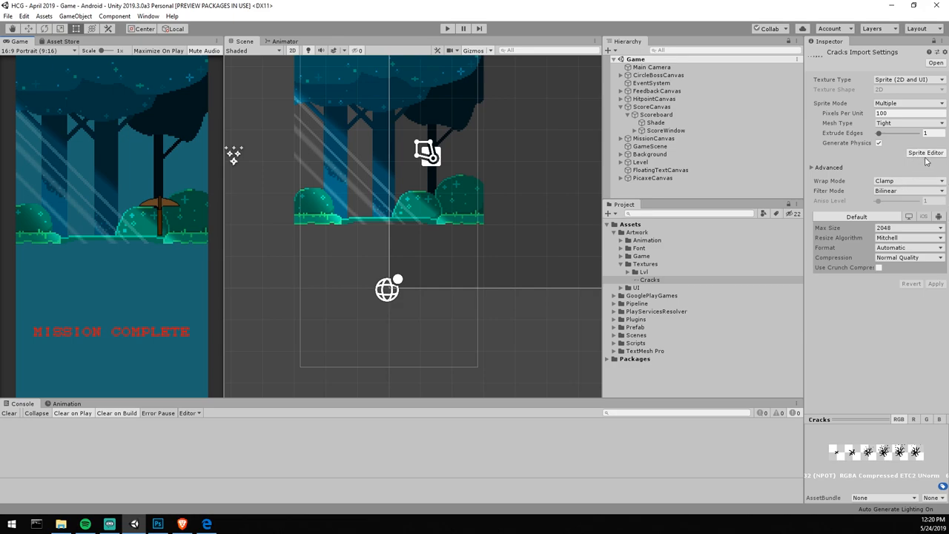
click(908, 181)
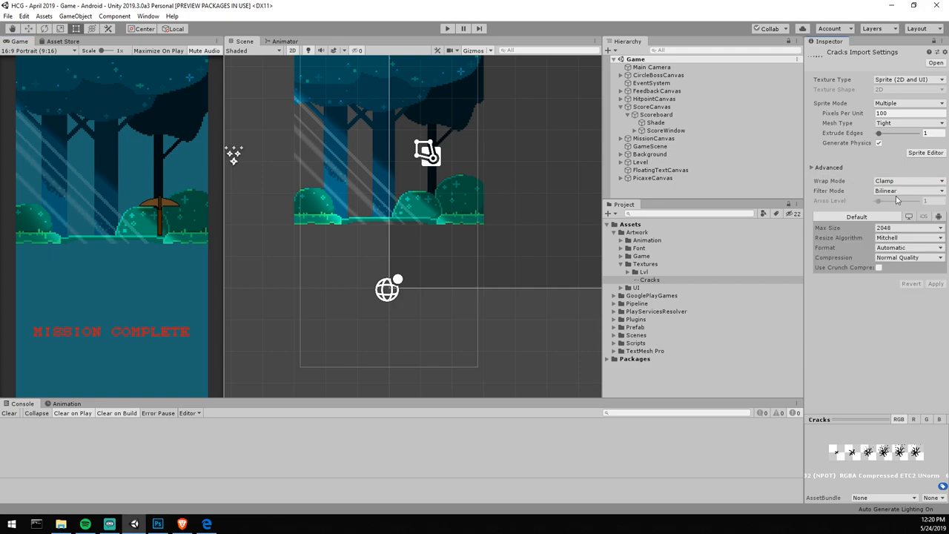
click(908, 190)
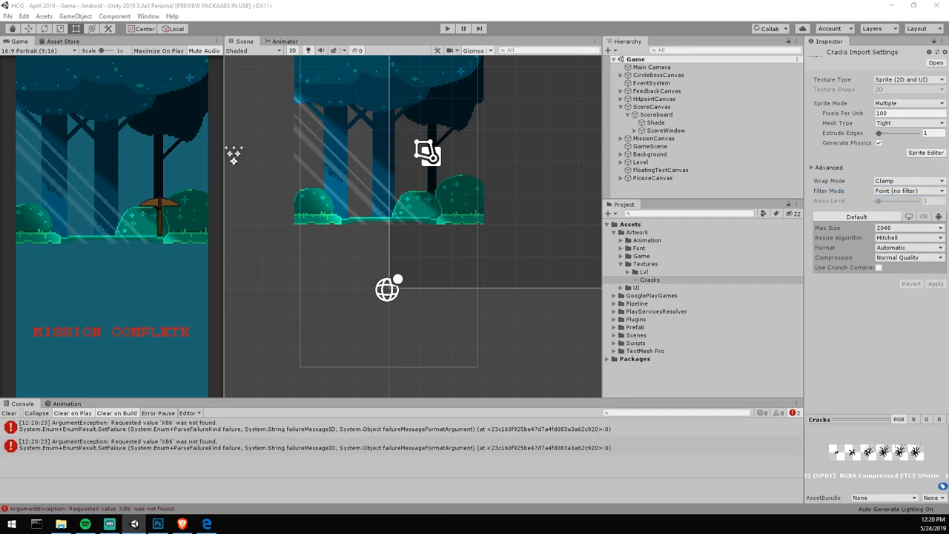
click(925, 151)
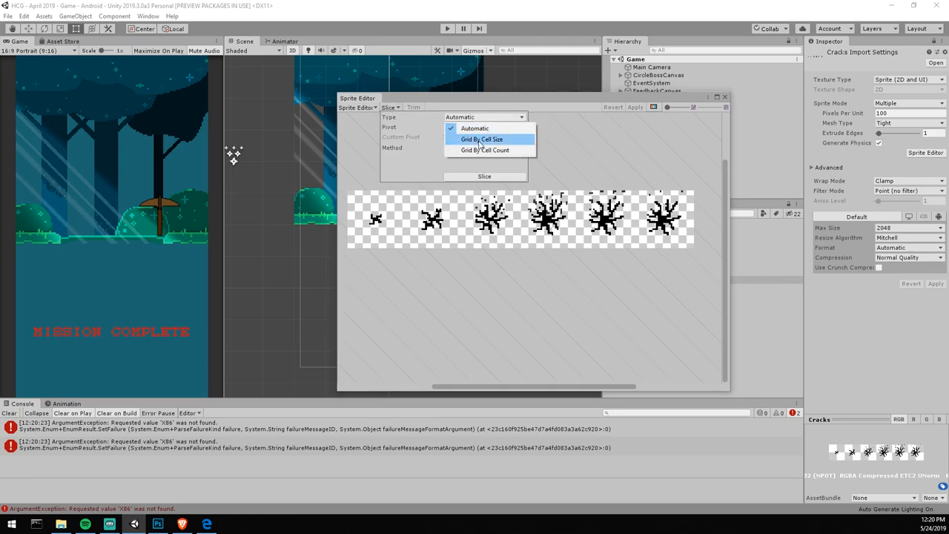
Slice the sheet Grid By Cell Size at 32 px into Cracks_0–Cracks_5 and apply.
click(480, 139)
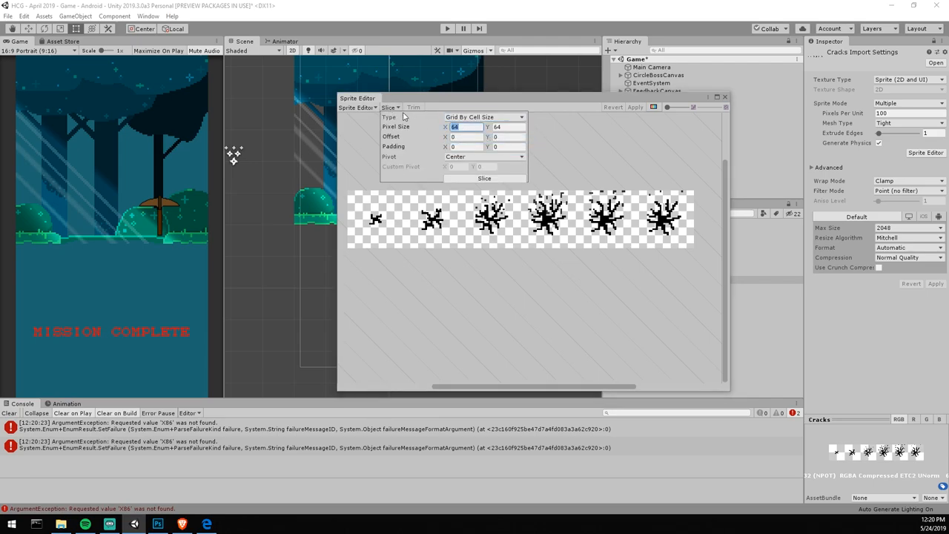
text(32)
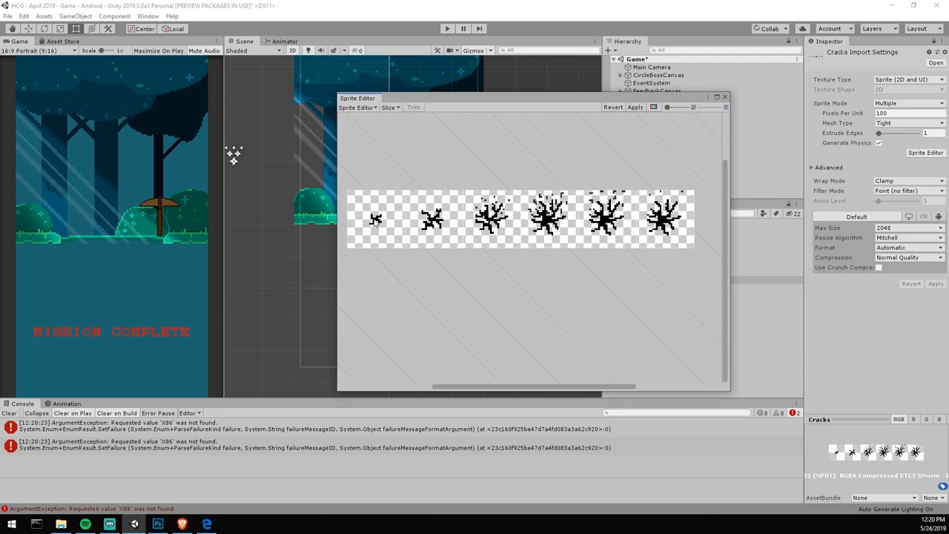
click(490, 216)
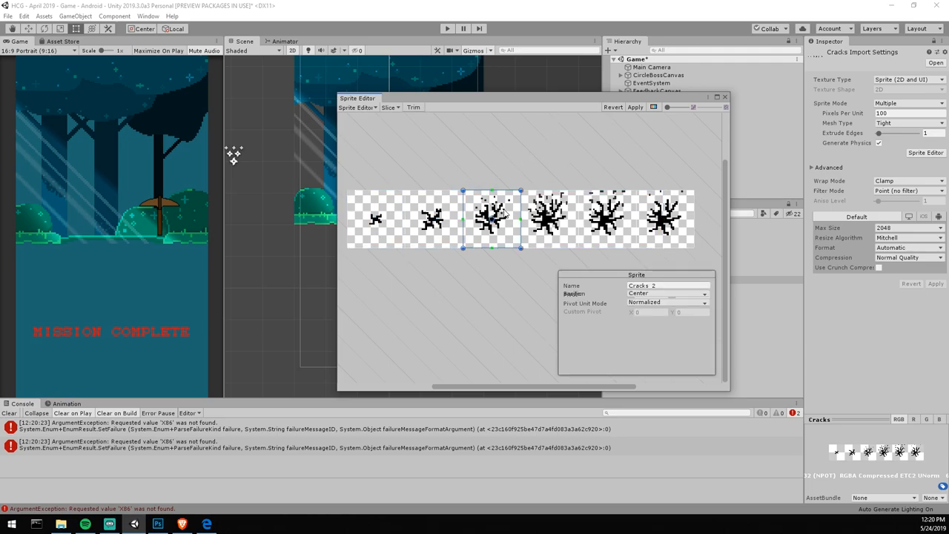
click(664, 215)
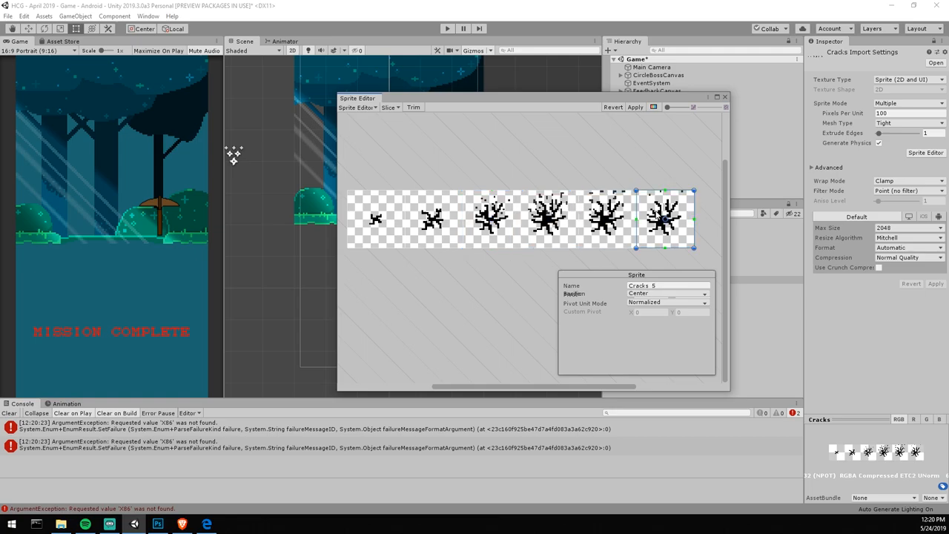
click(433, 218)
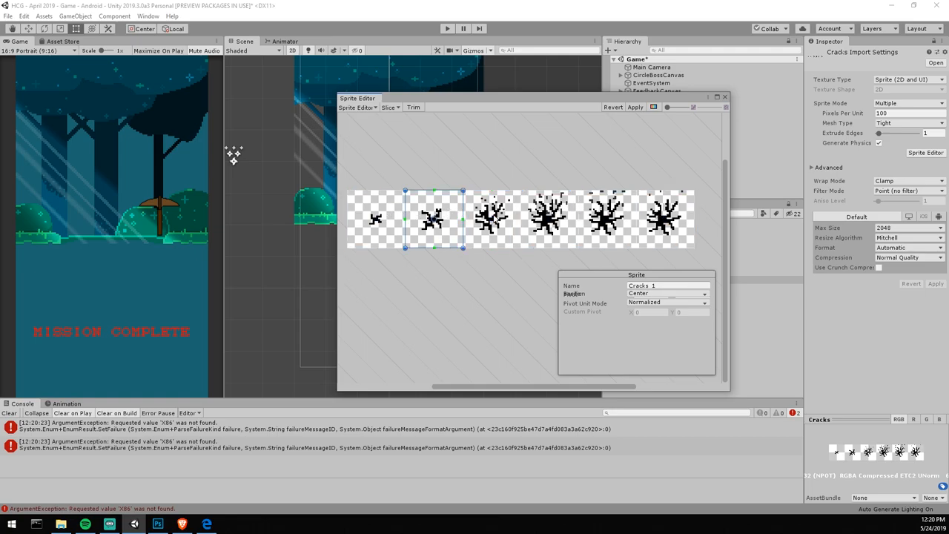
click(606, 216)
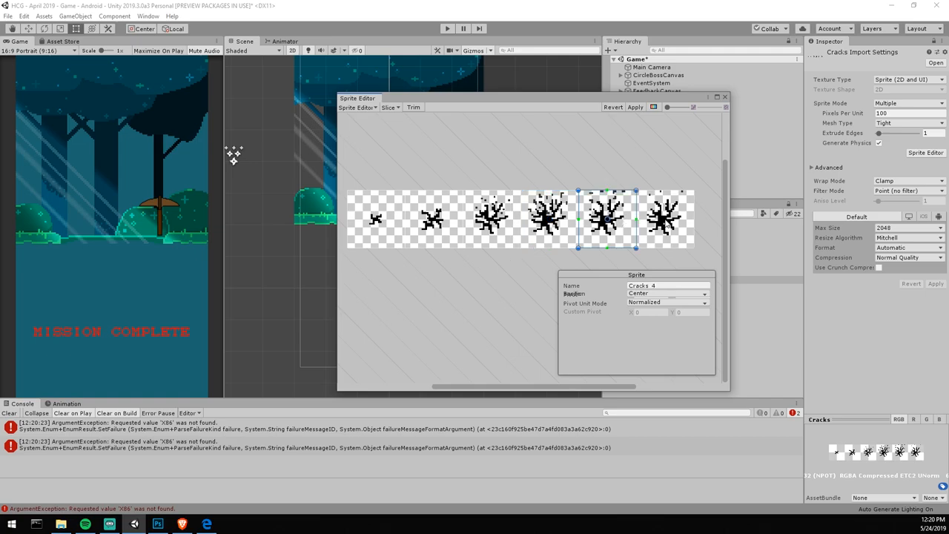
click(665, 220)
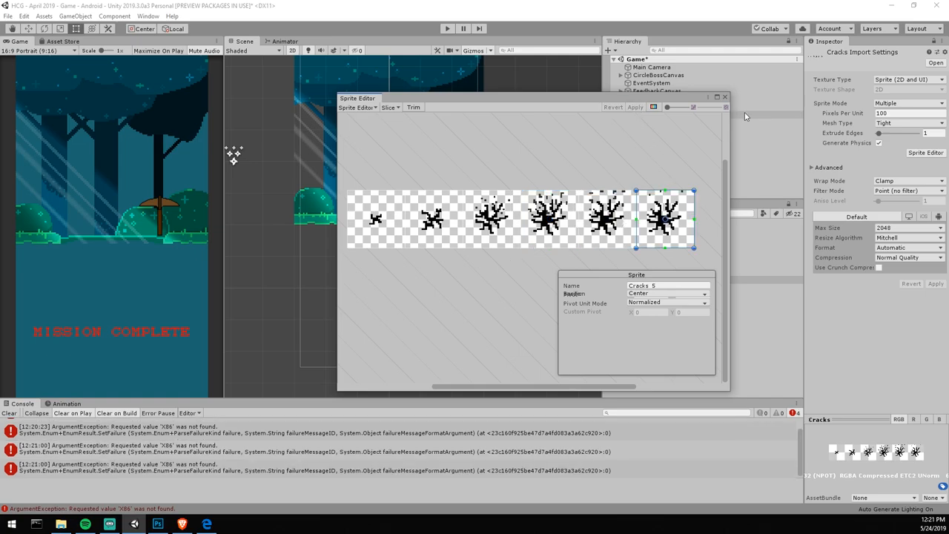
click(724, 98)
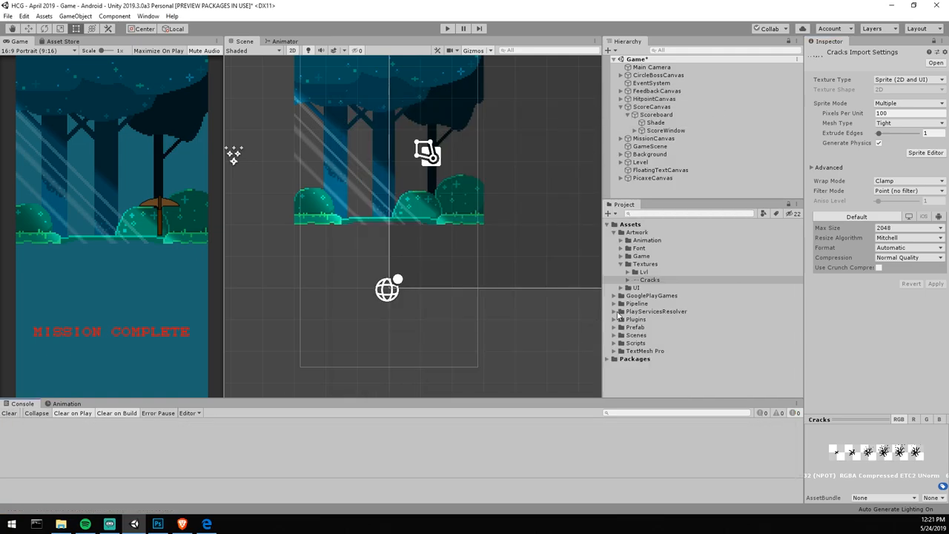
click(659, 295)
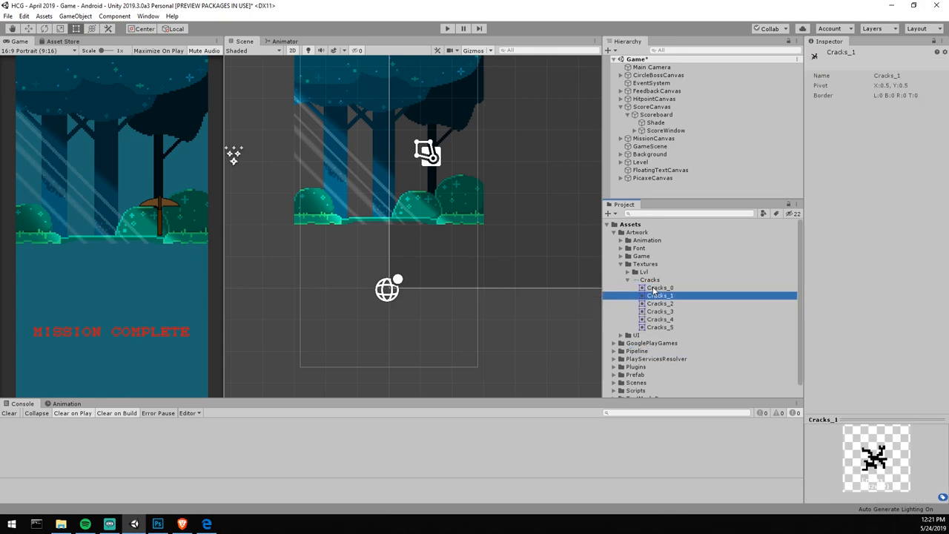
click(658, 311)
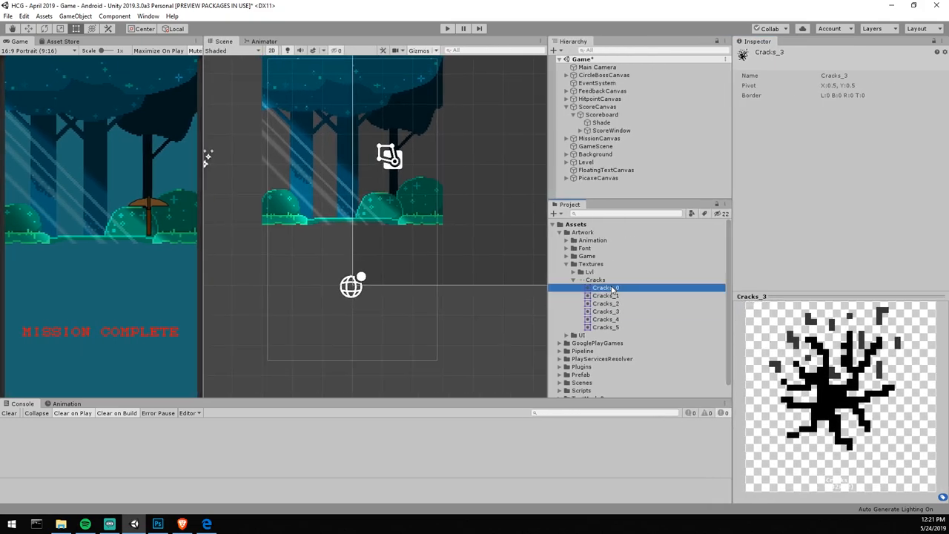
click(605, 328)
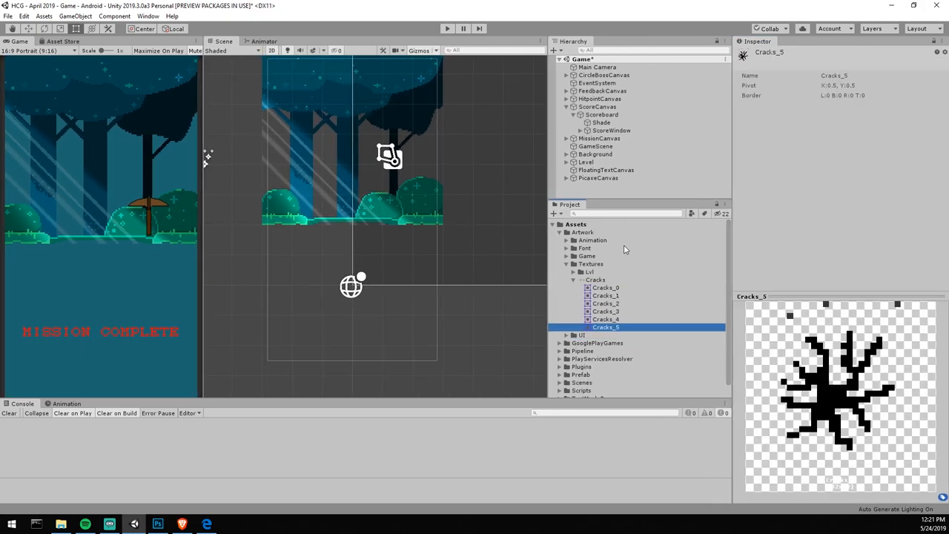
click(605, 303)
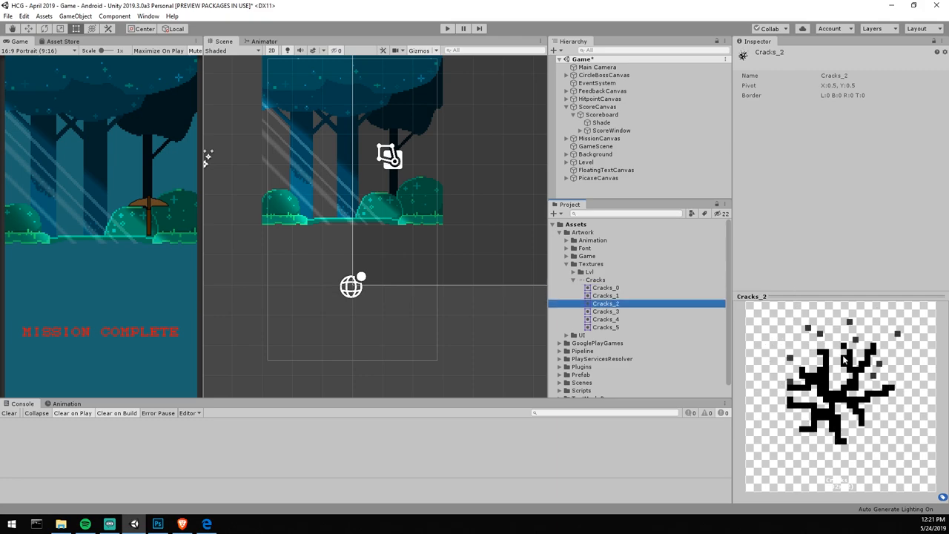
click(605, 311)
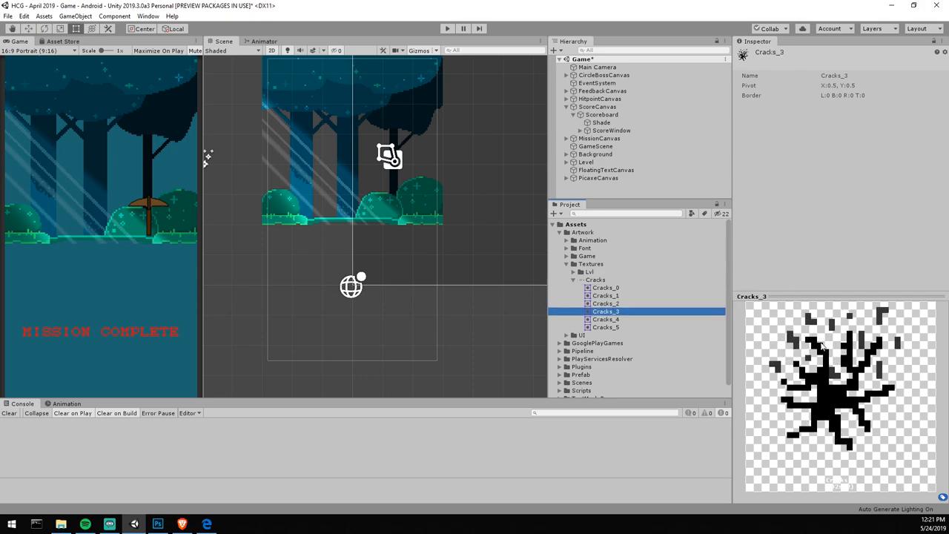
click(605, 319)
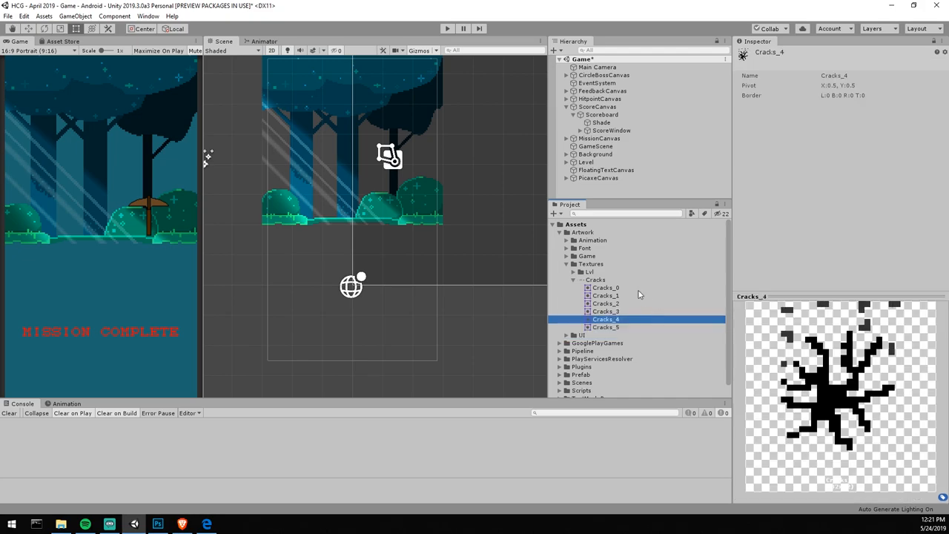
click(596, 279)
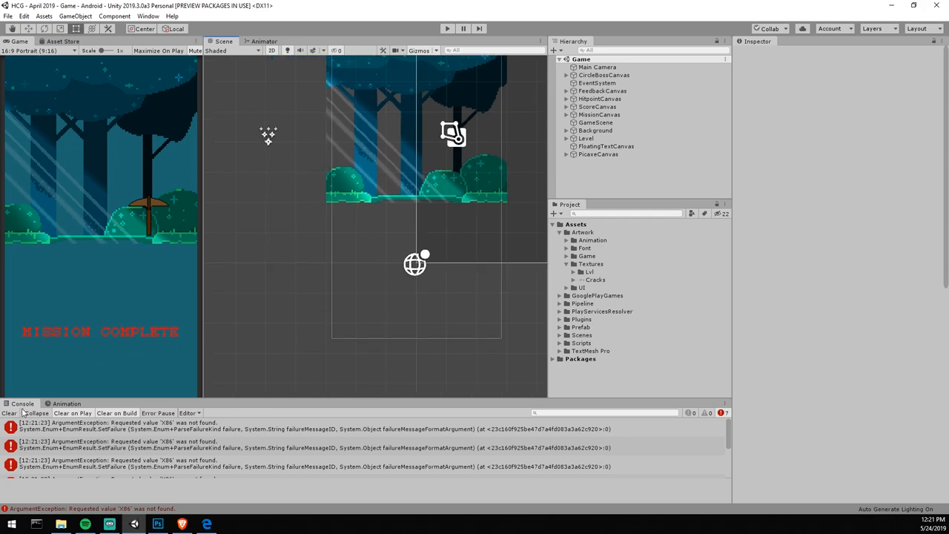
Start a fresh untitled scene, test it briefly in Play mode, and select the Cracks_0 object.
click(595, 279)
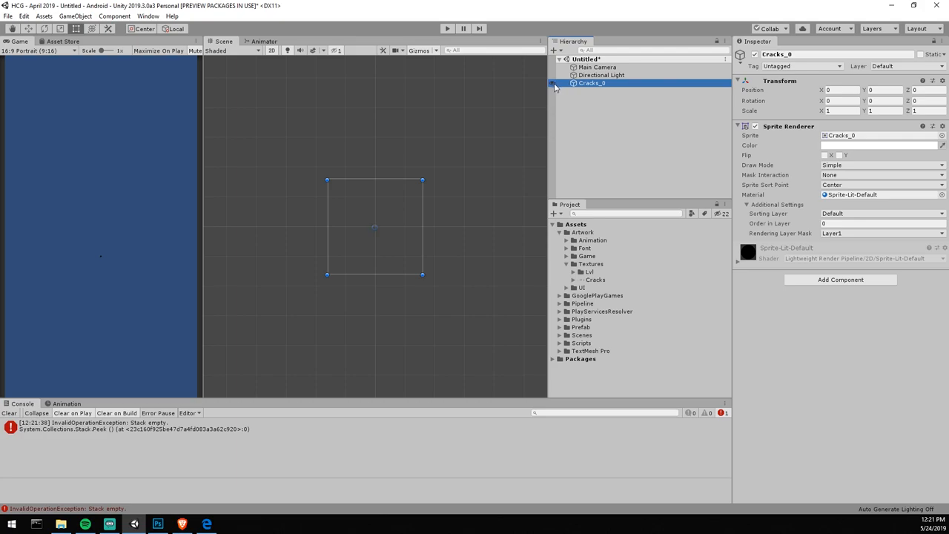
click(448, 28)
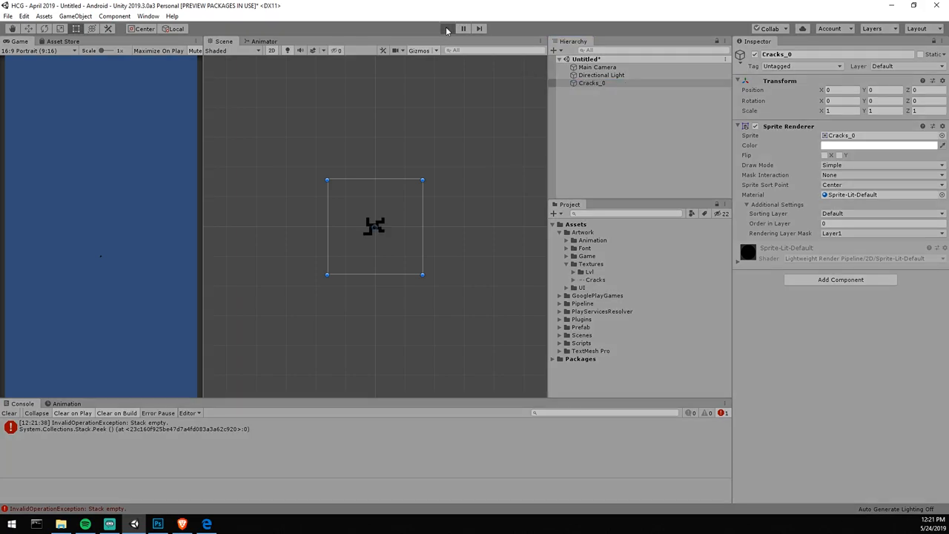
click(448, 28)
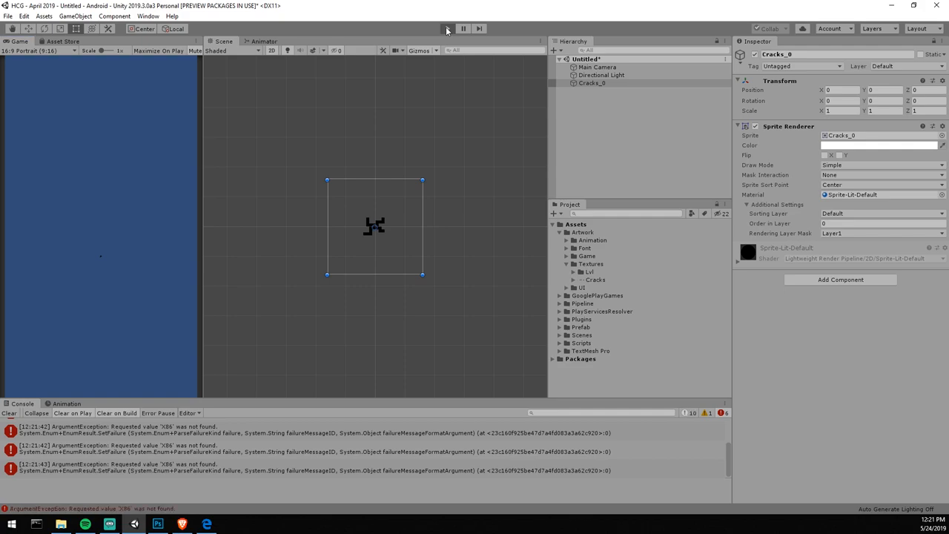
click(448, 28)
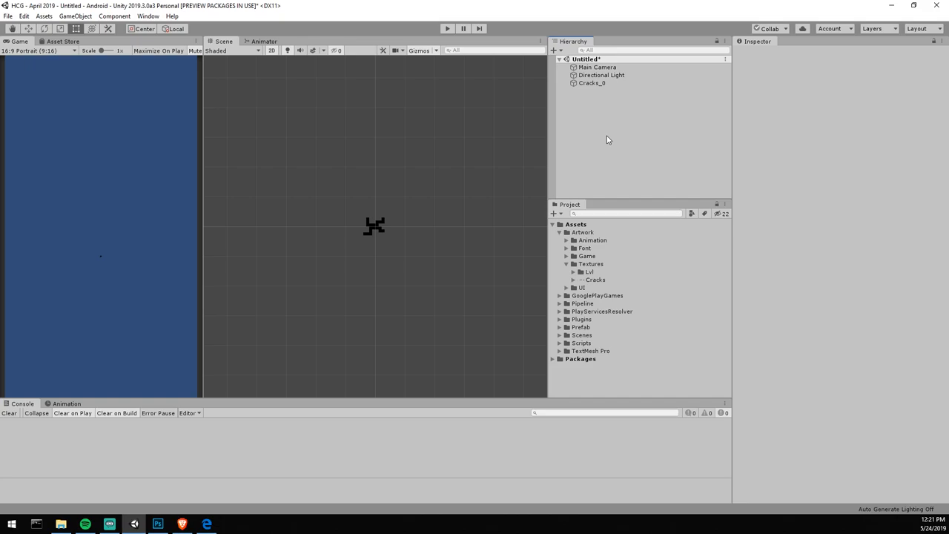
click(592, 83)
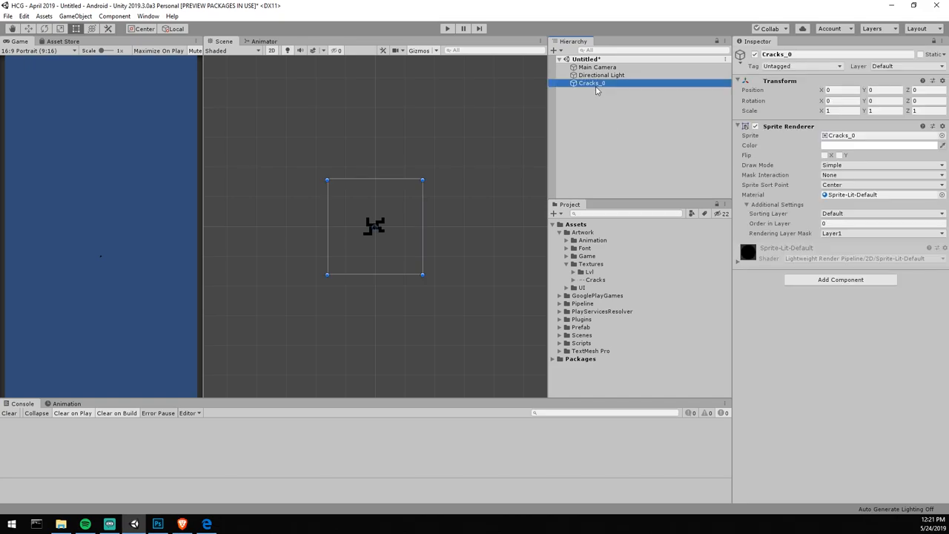
Dismiss the scene save prompt and start a new folder inside the Textures folder.
key(ctrl+s)
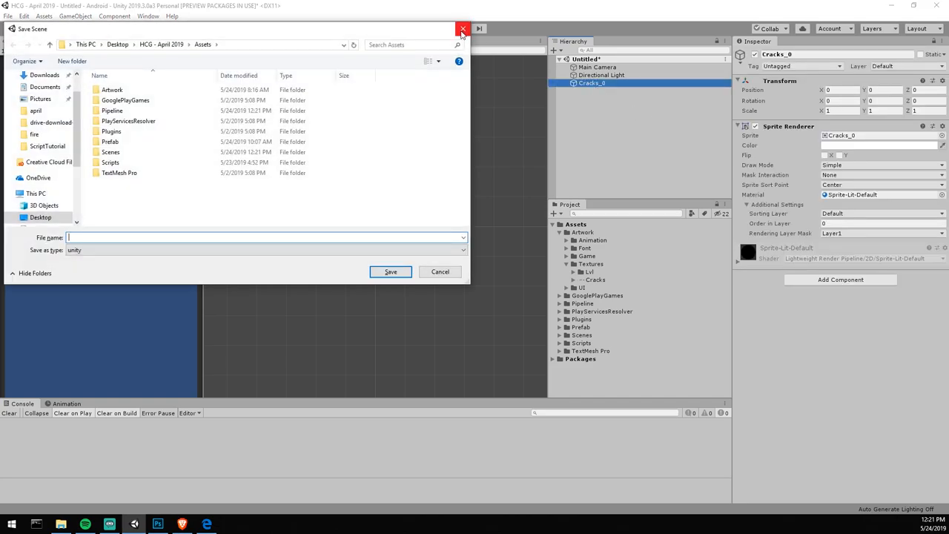
click(463, 28)
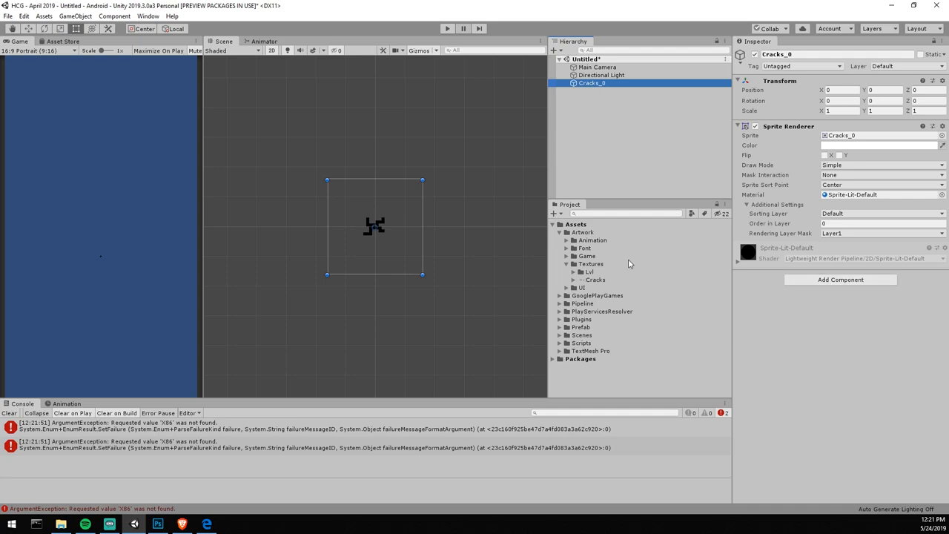
right_click(592, 264)
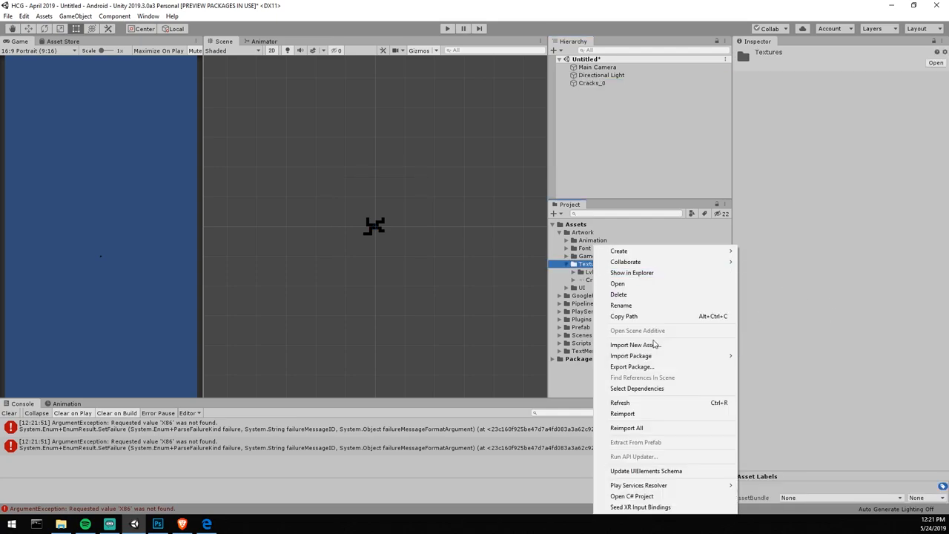
click(618, 251)
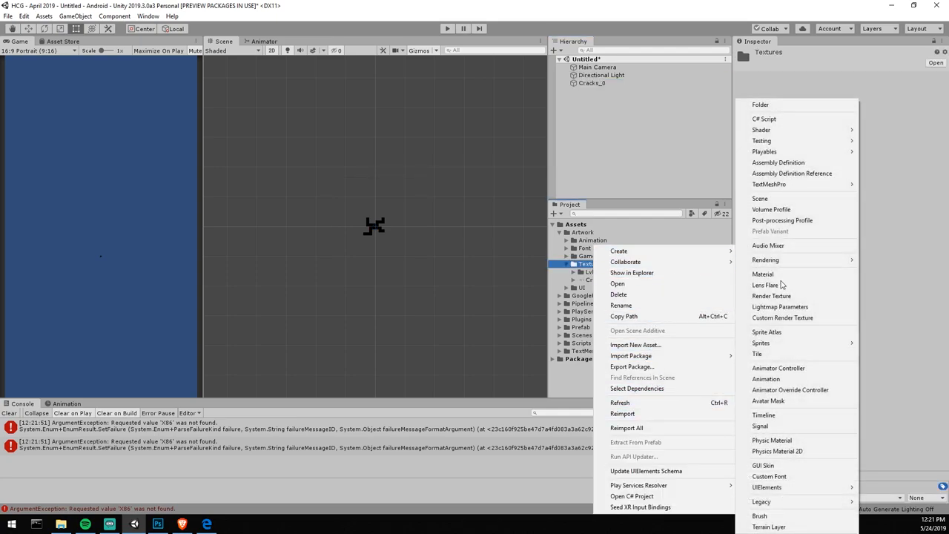
click(759, 103)
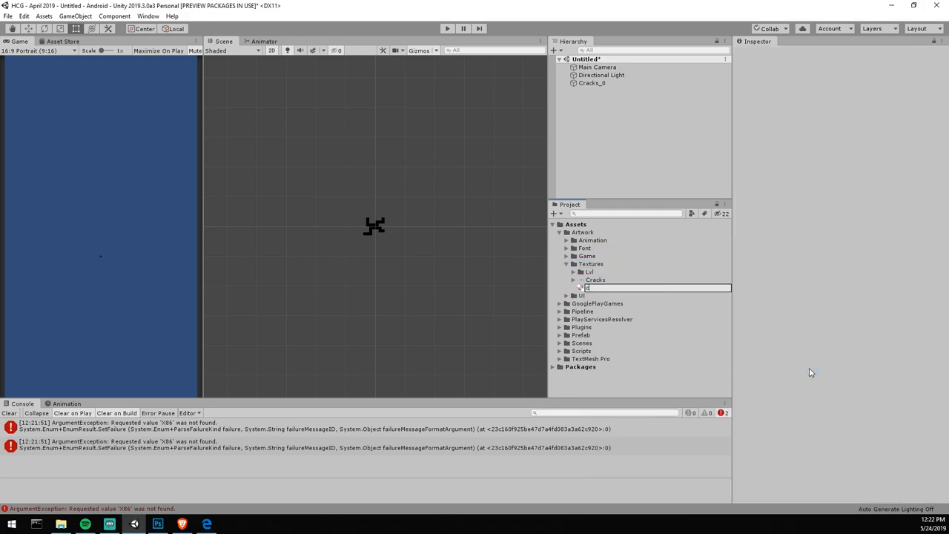
Name the new folder 'Cracks', confirm it, and inspect the Cracks_0 scene object again.
text(Cracks)
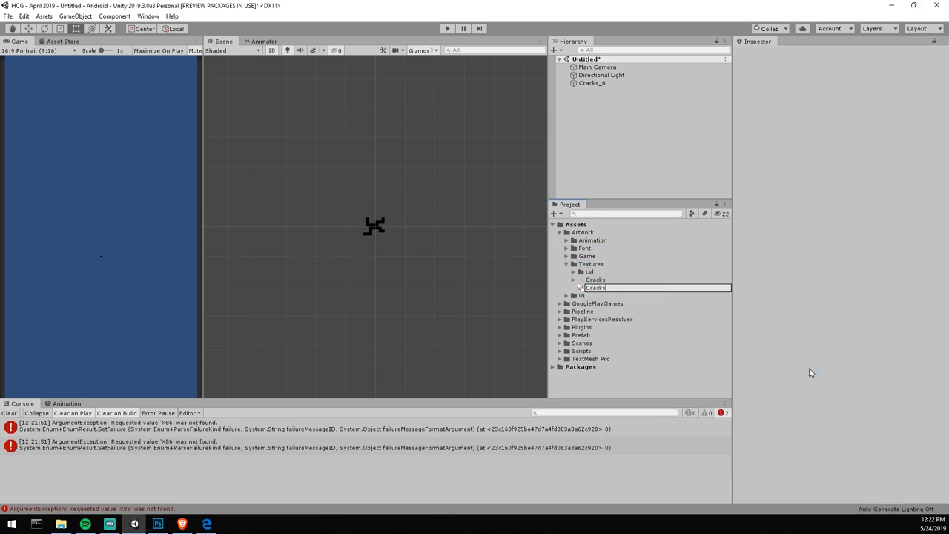
click(596, 278)
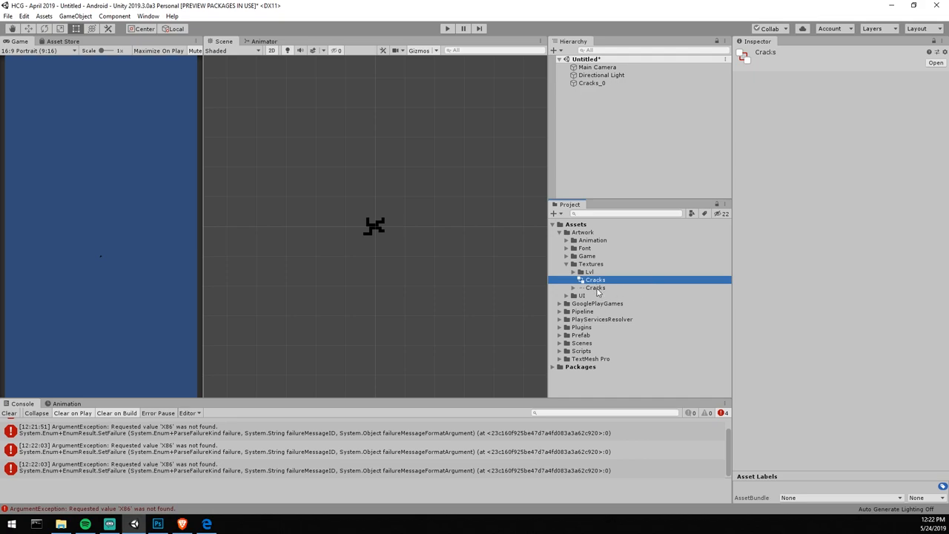
click(596, 288)
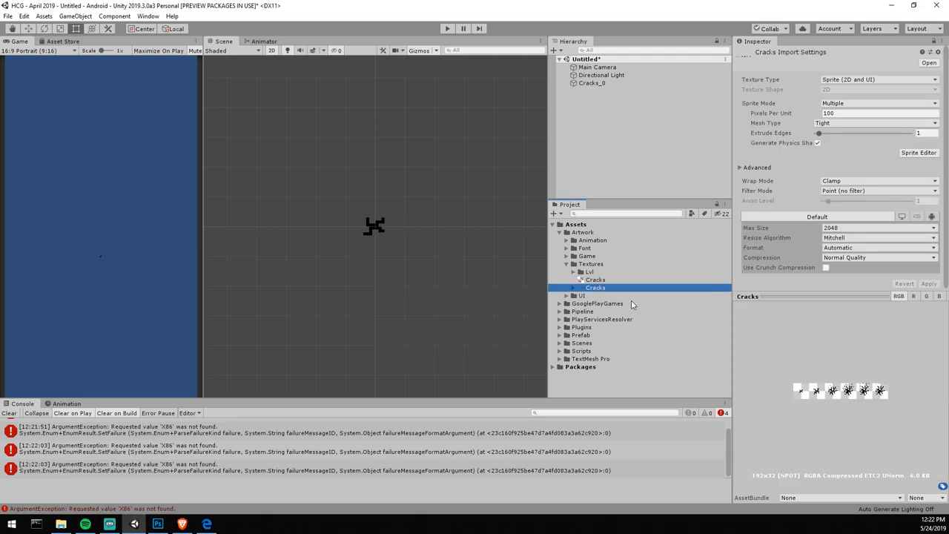
click(592, 83)
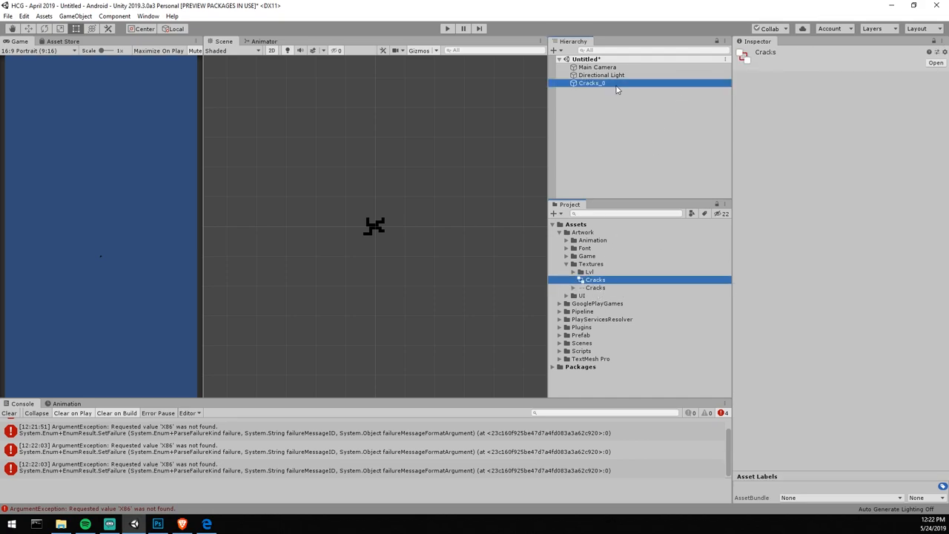
click(591, 84)
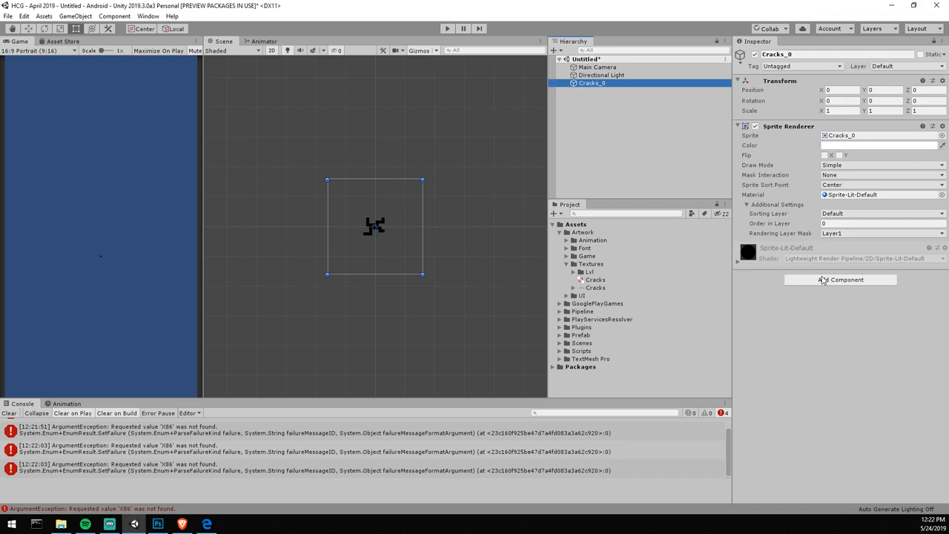
Add an Animator to Cracks_0 and create a new animation clip saved as Cracks_Play.
click(840, 279)
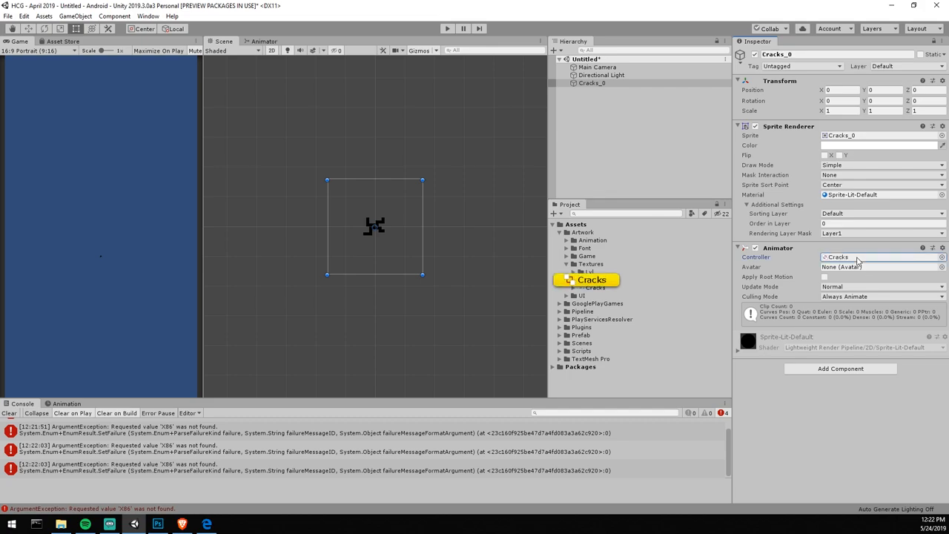
click(66, 404)
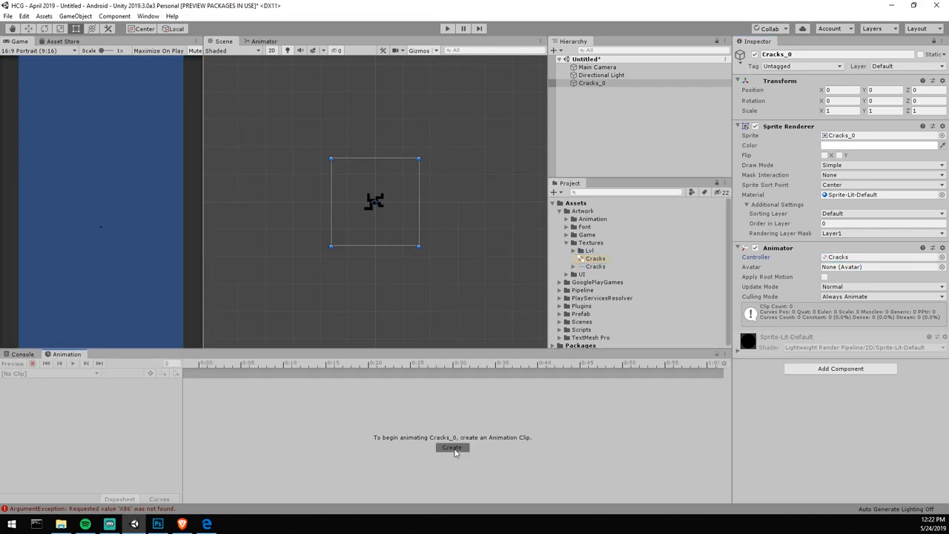
click(451, 448)
text(Cracks_Play)
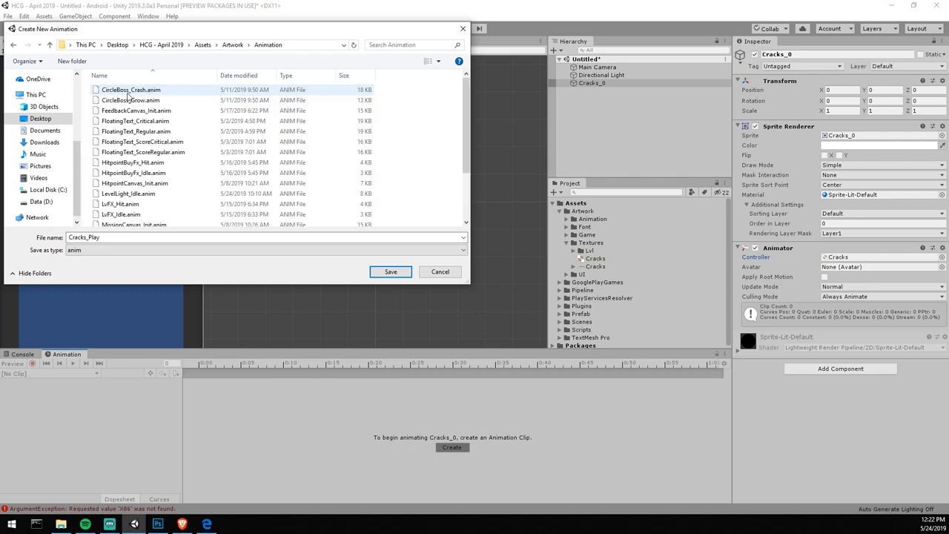
click(390, 271)
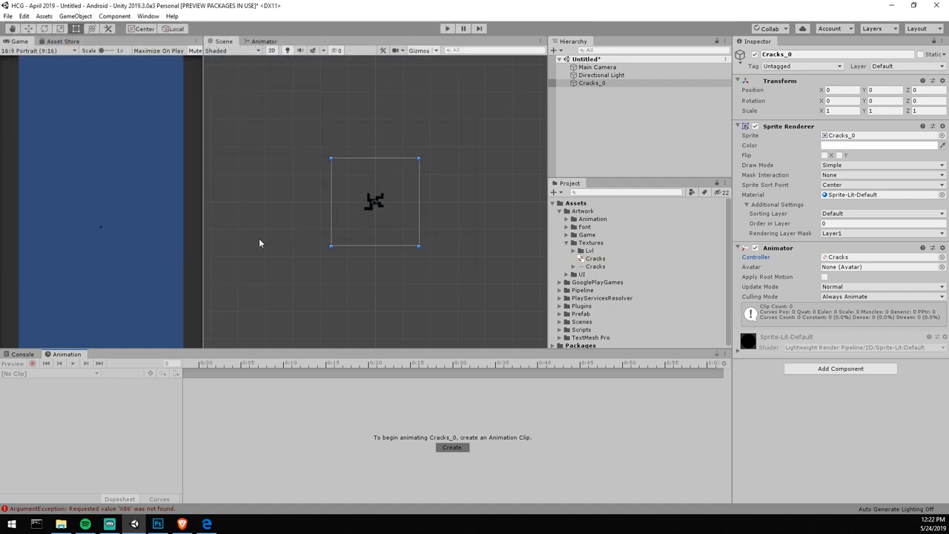
click(451, 448)
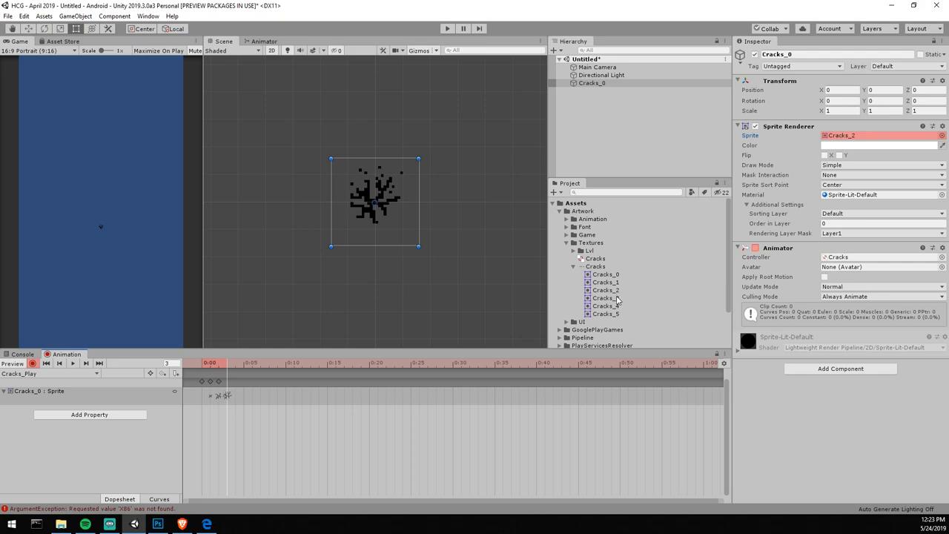
Add the crack frames Cracks_0–Cracks_5 as sprite keyframes in the Cracks_Play clip.
click(235, 362)
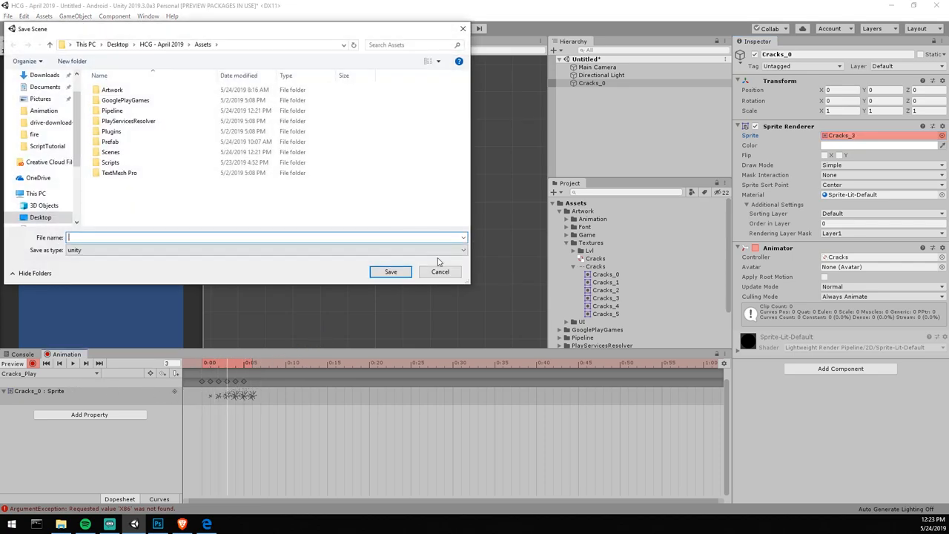
Cancel the save prompt, view the Cracks controller state graph, run the scene, and inspect Cracks_Play settings.
click(439, 271)
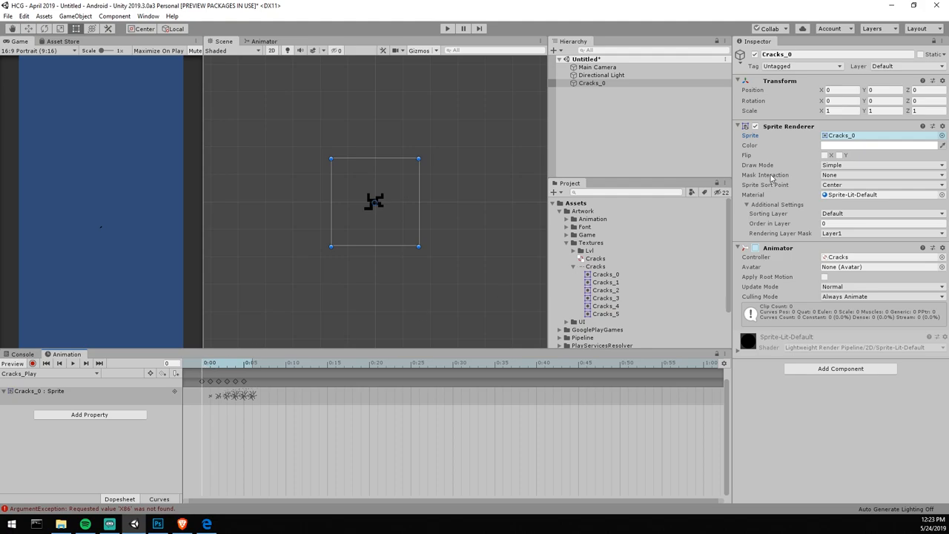
click(605, 275)
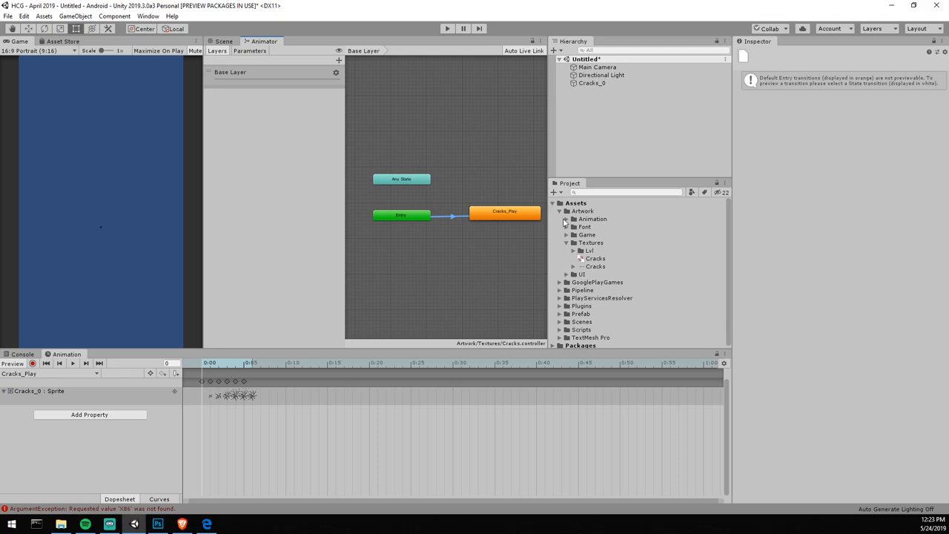
click(566, 220)
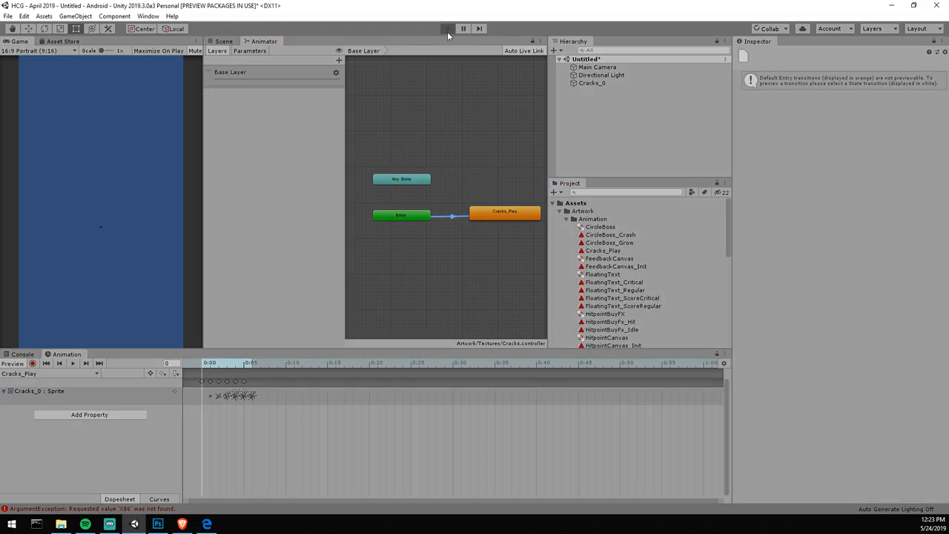
click(448, 28)
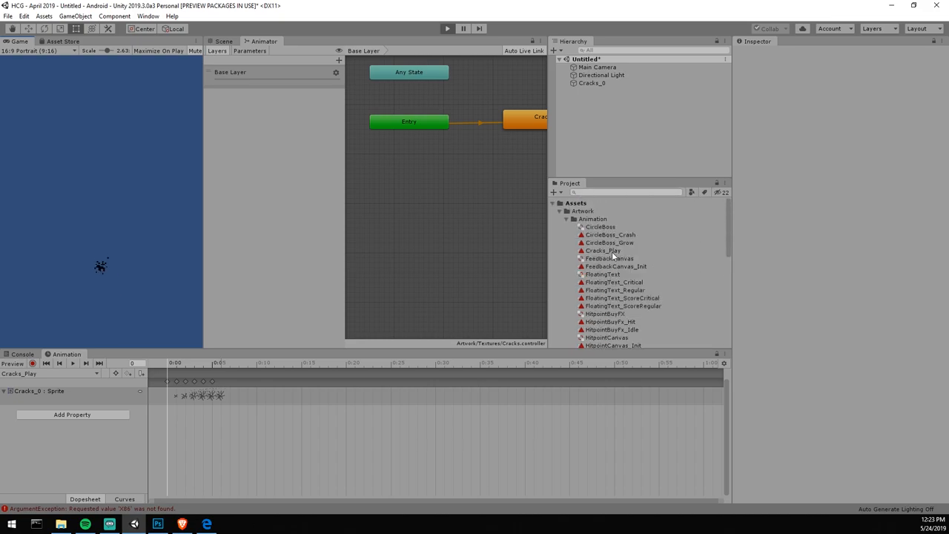
click(604, 249)
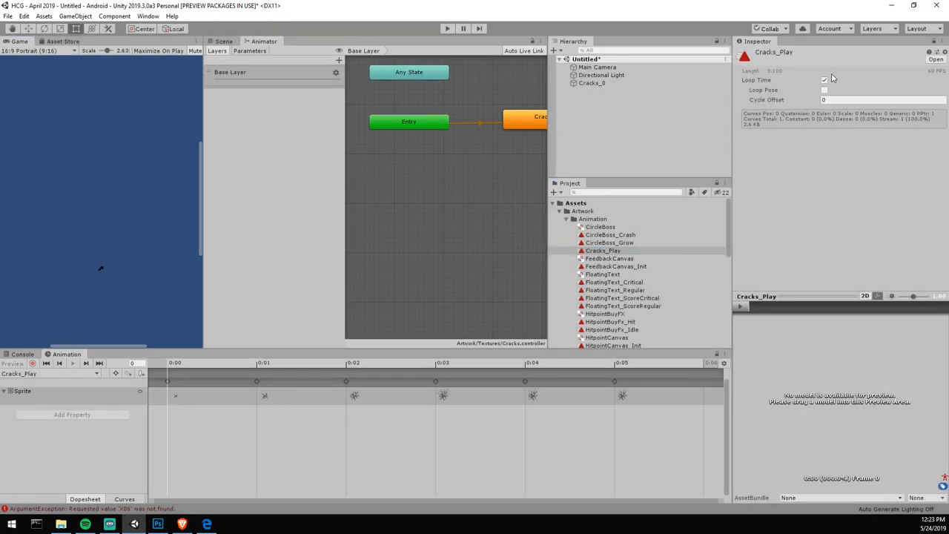
Toggle Loop Time on the clip and set the Cracks_Play state speed to 0.2, testing in Play mode.
click(825, 80)
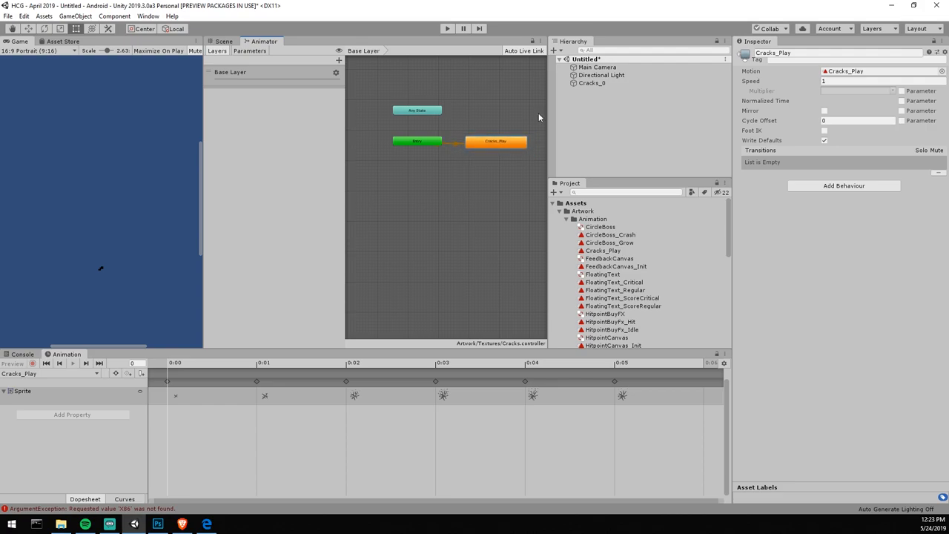
click(858, 80)
text(0.1)
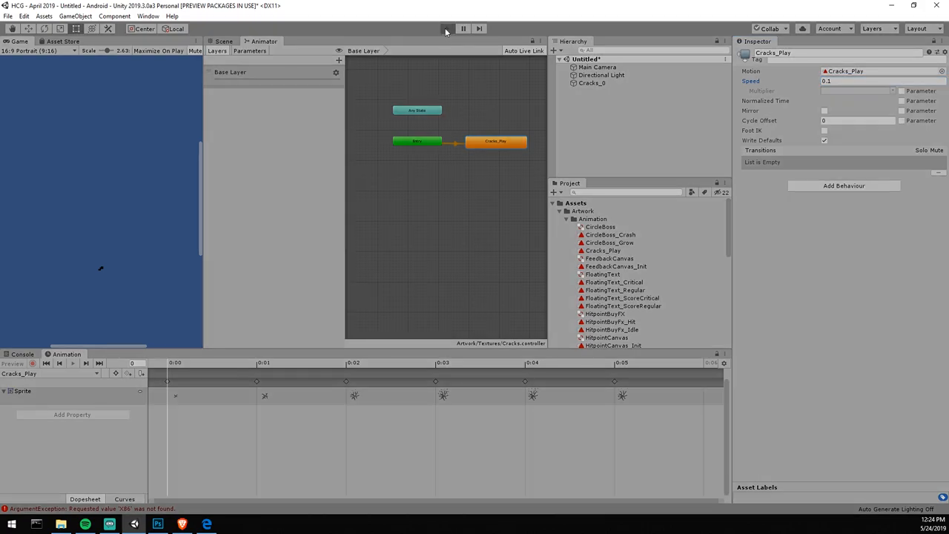
click(447, 29)
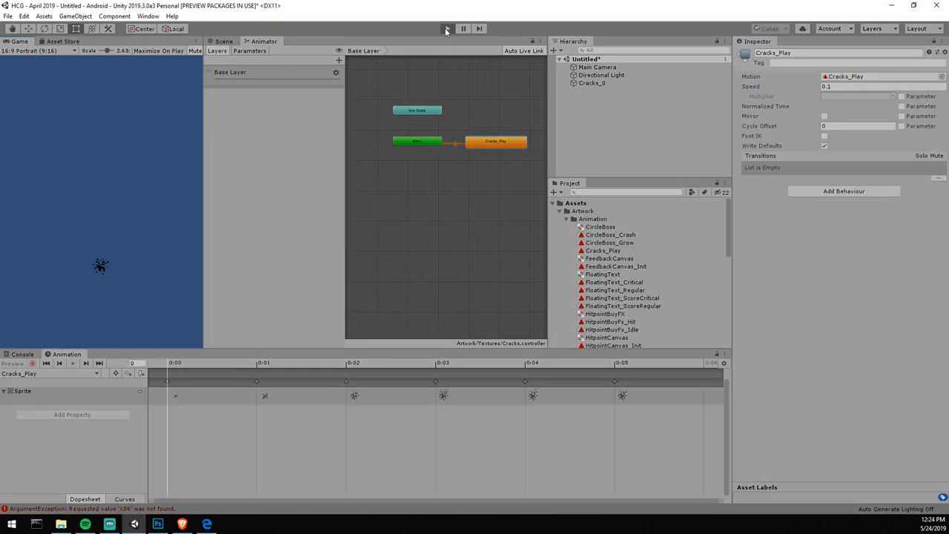
click(857, 86)
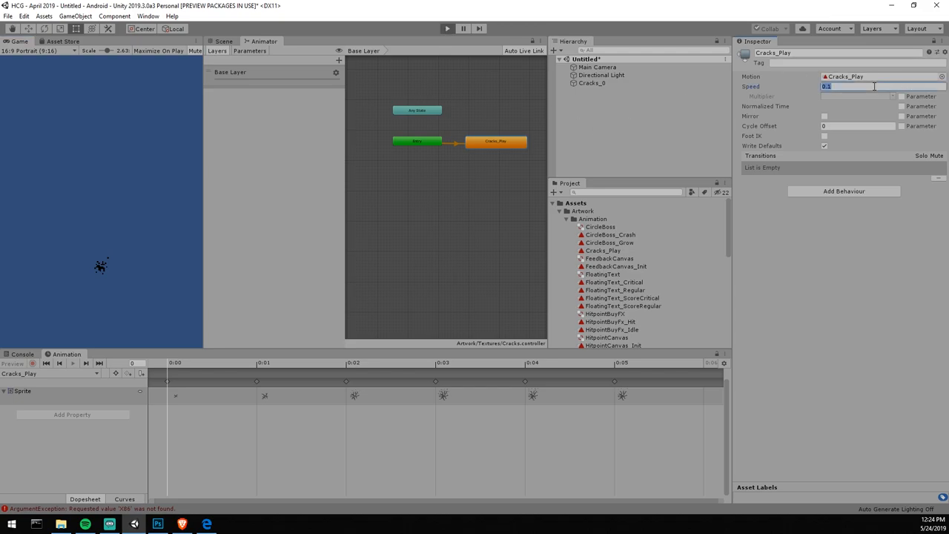
text(0.2)
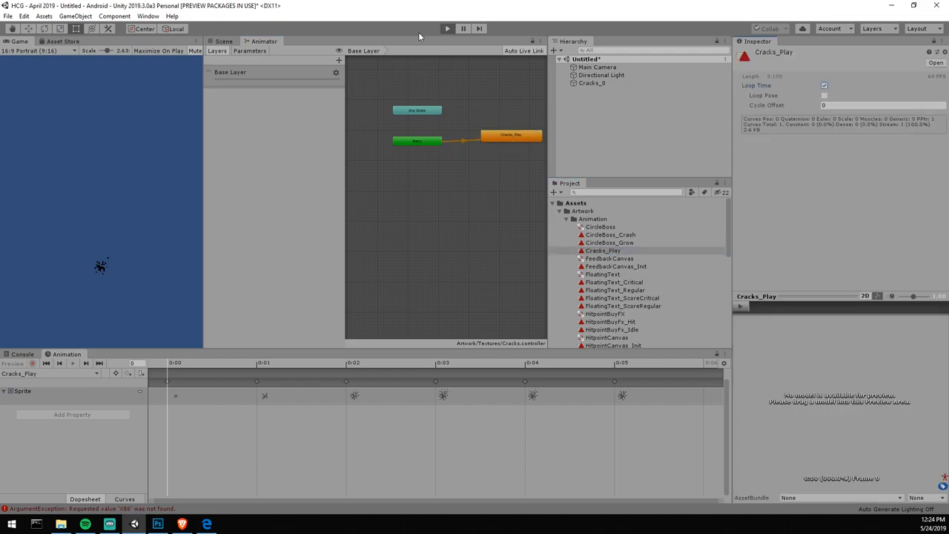
Set the Cracks_0 Transform scale to 5 to enlarge the crack.
click(511, 135)
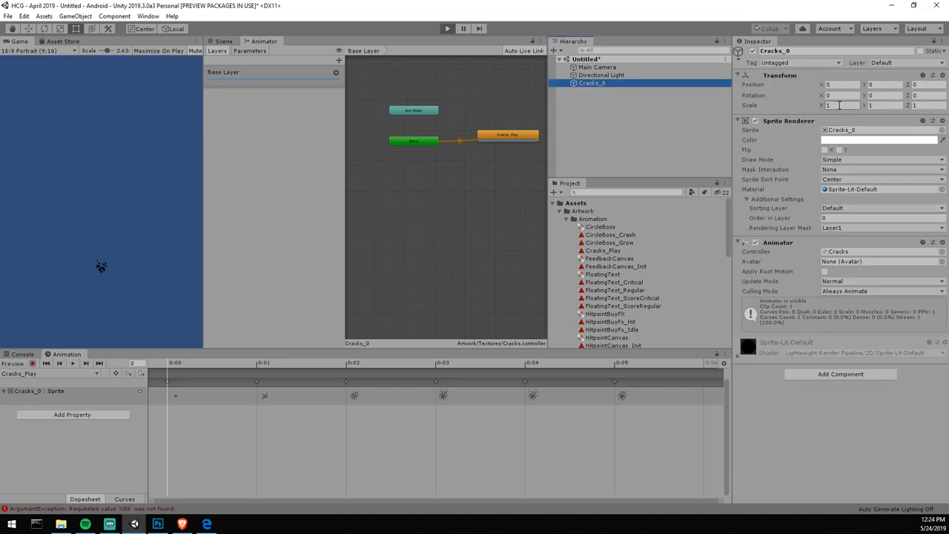
text(5)
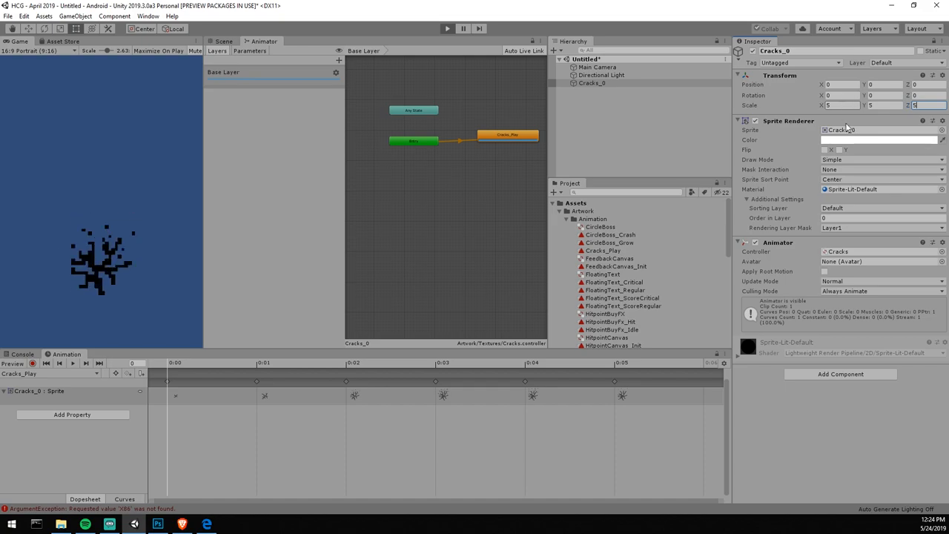
click(591, 83)
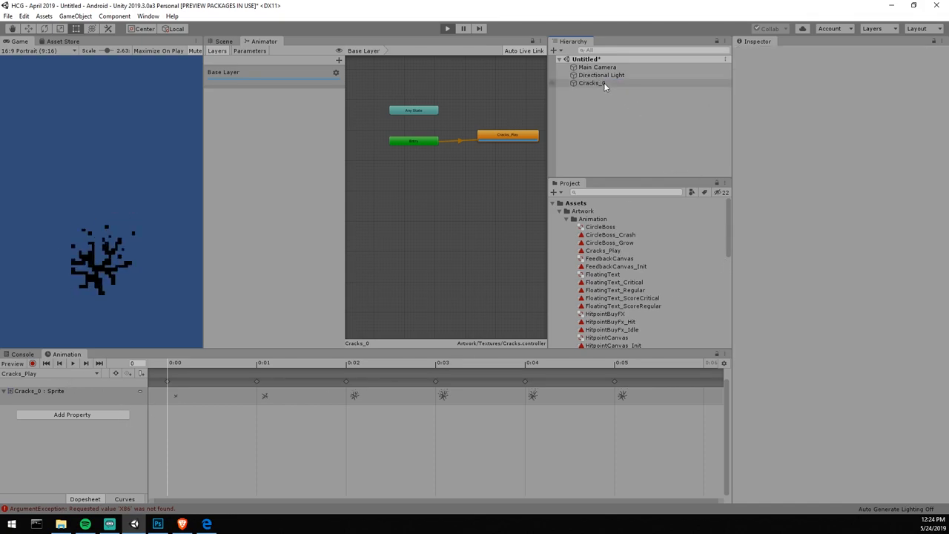
Try Cracks_Play speeds 0.15, 0.25 and 0.3, settling on 0.25.
click(507, 134)
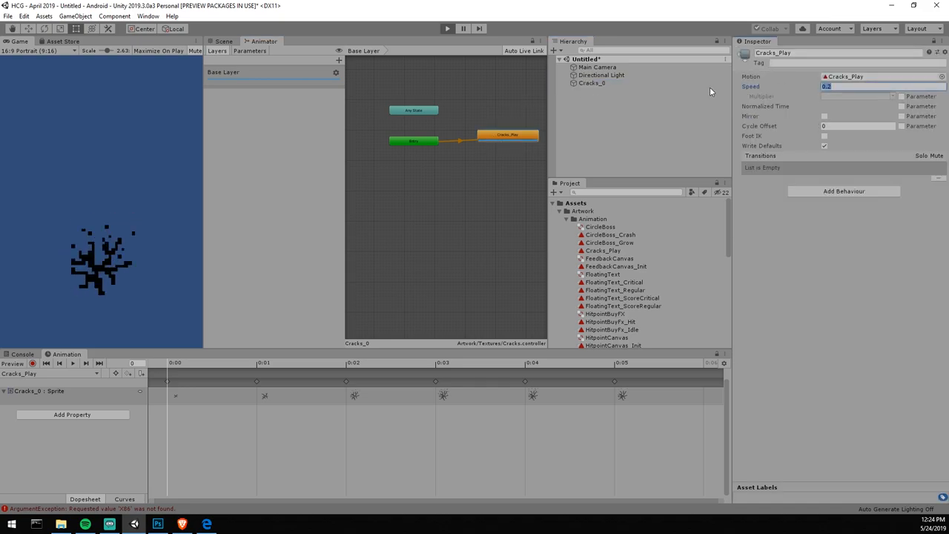
text(0.15)
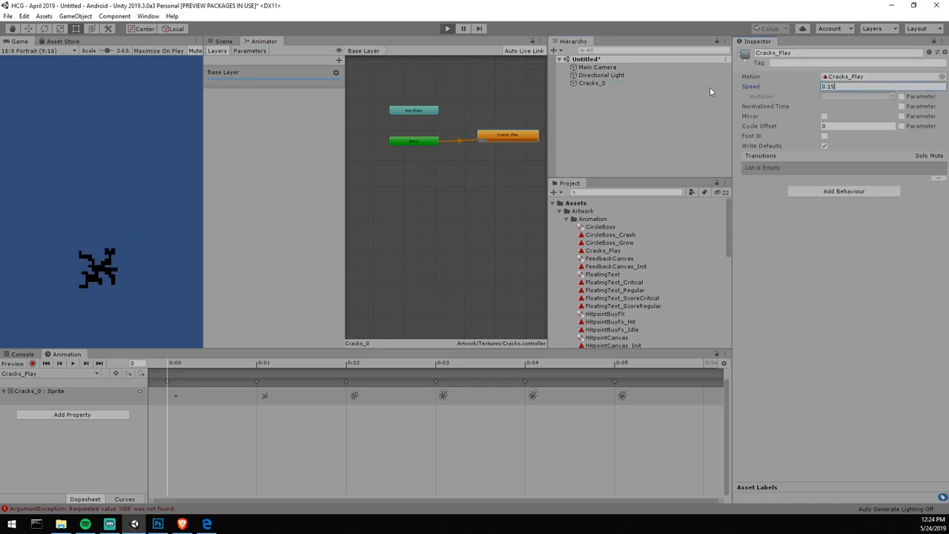
text(0.25)
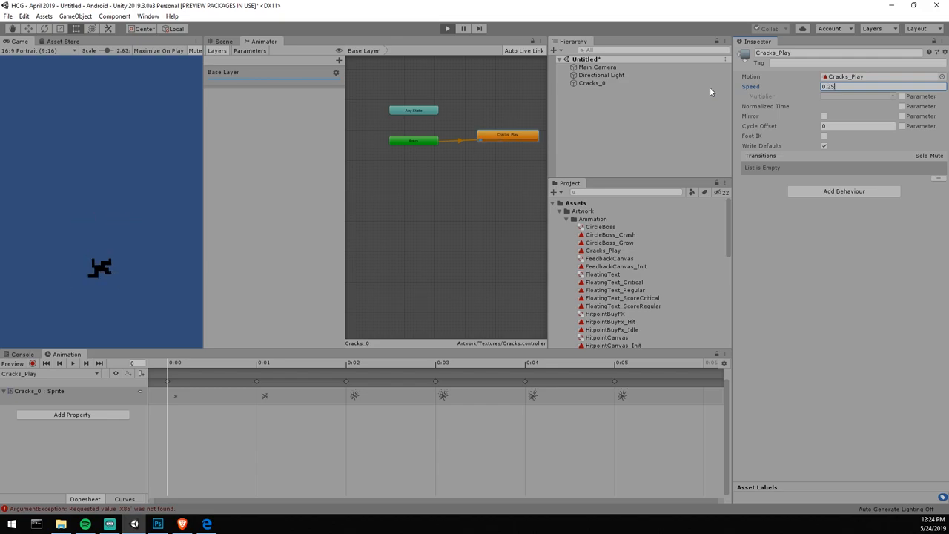
text(0.3)
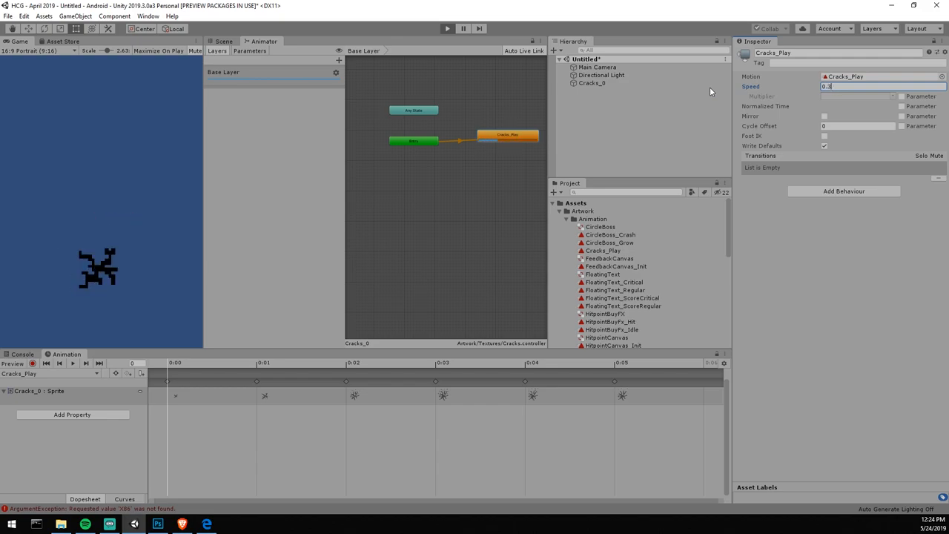
text(0.25)
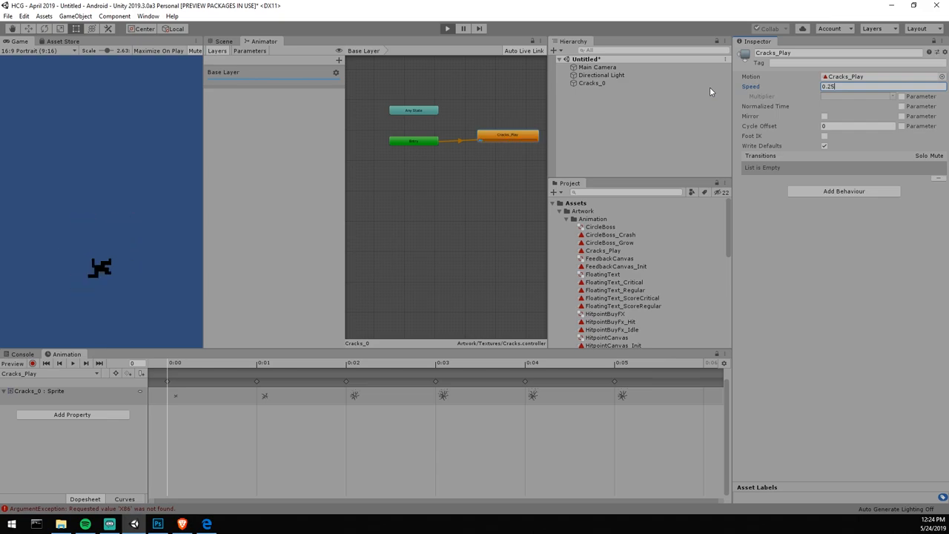
click(508, 137)
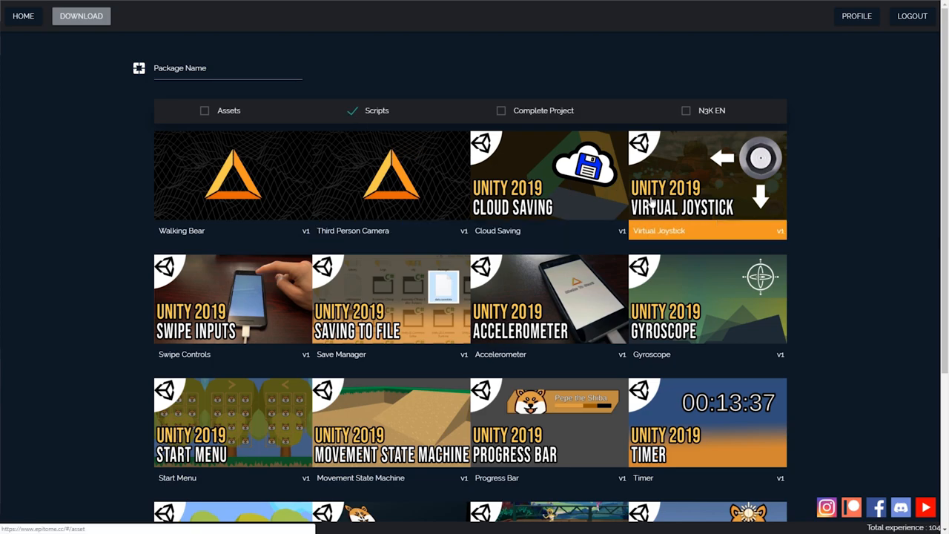
Open the Virtual Joystick package page from the download site.
click(706, 186)
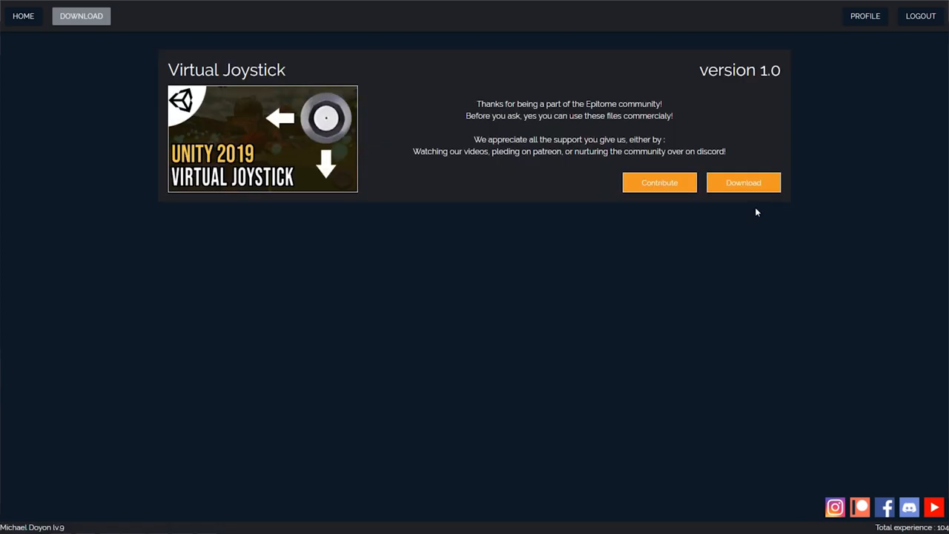
mouse_move(744, 183)
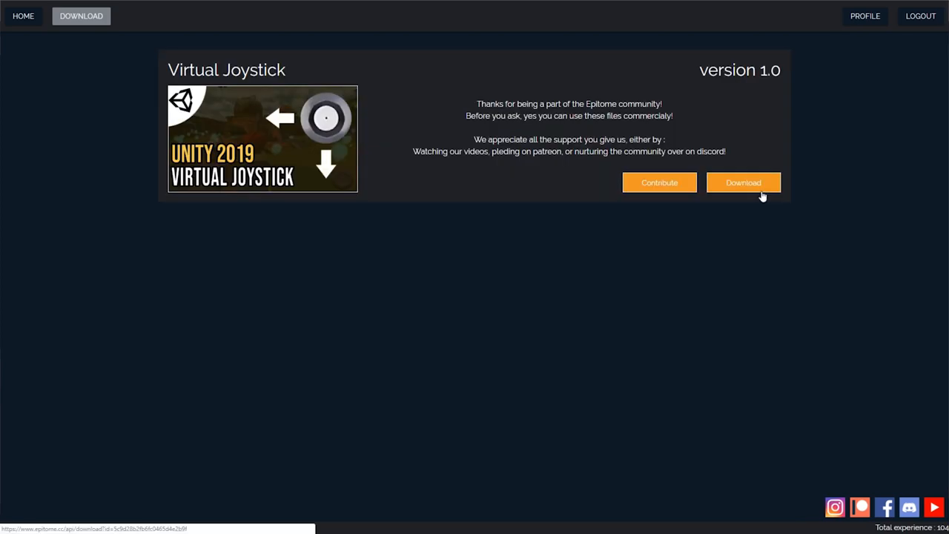